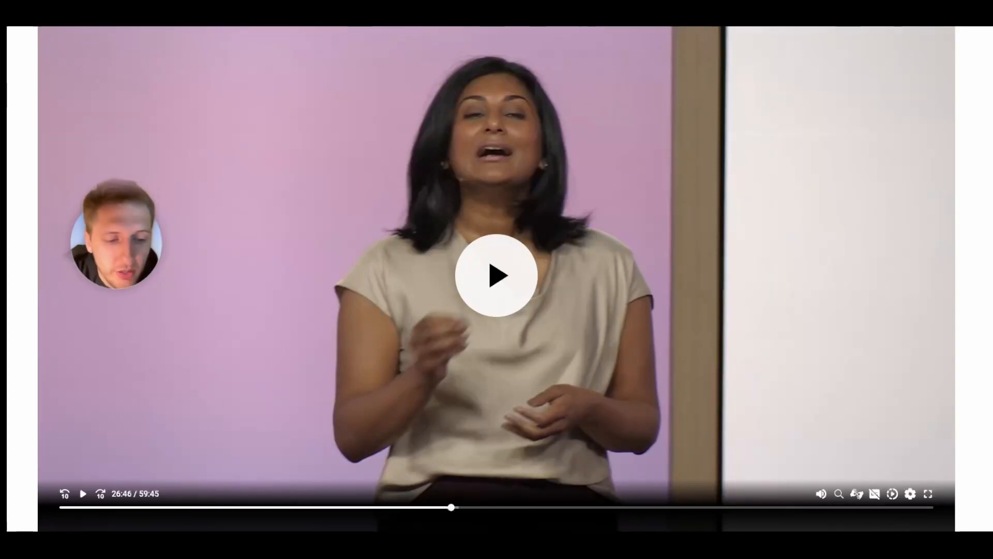
Step: Resume the paused Microsoft keynote video so it continues into the mobile chat demo
{"action": "left_click", "coordinate": [497, 275]}
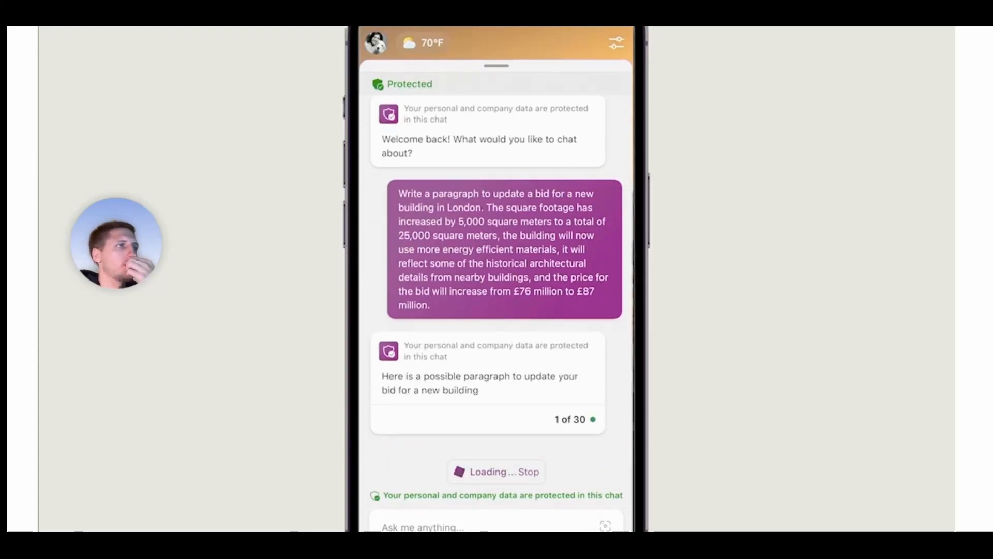
Step: Scroll through the drafted London building bid paragraph and its bullet points
{"action": "scroll", "scroll_direction": "down", "scroll_amount": 3}
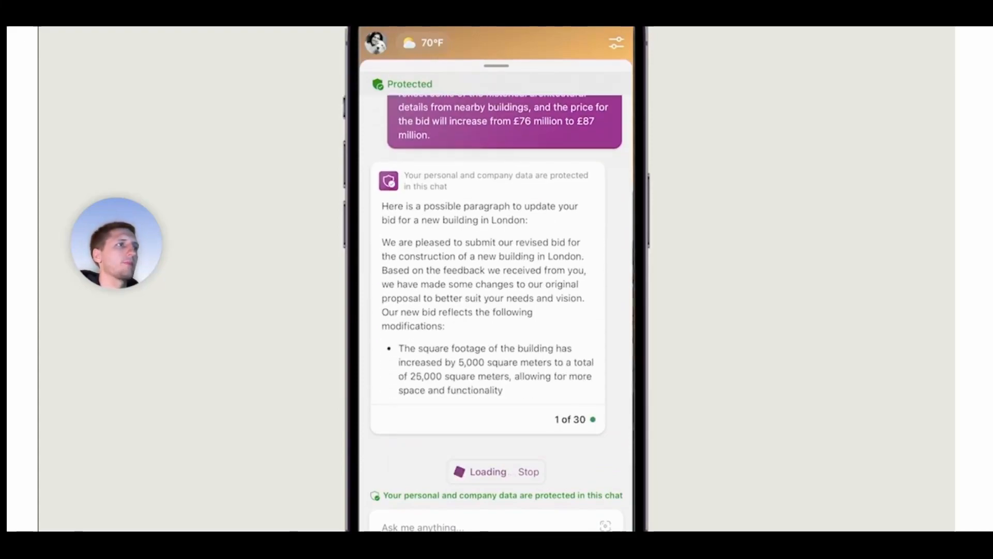
{"action": "scroll", "scroll_direction": "down", "scroll_amount": 3}
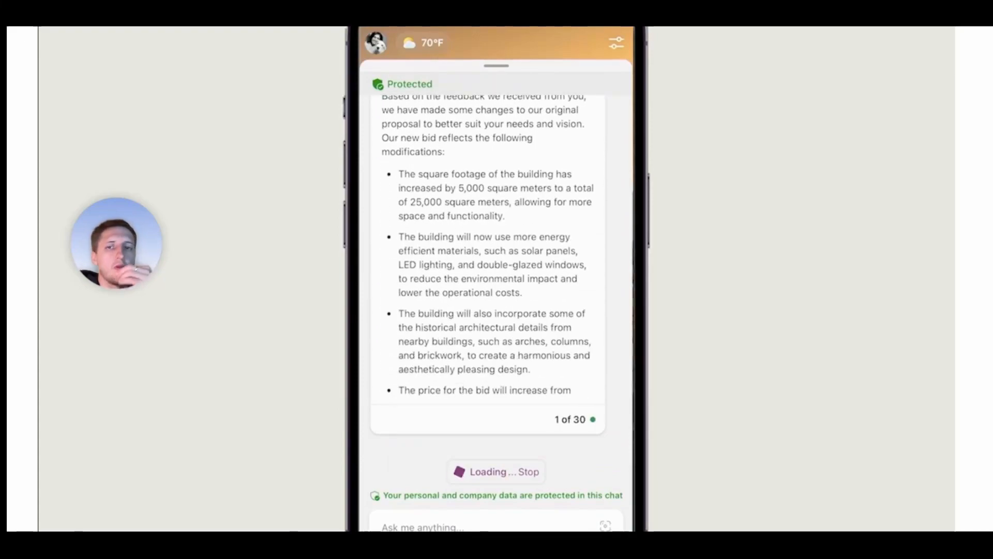
{"action": "scroll", "scroll_direction": "down", "scroll_amount": 3}
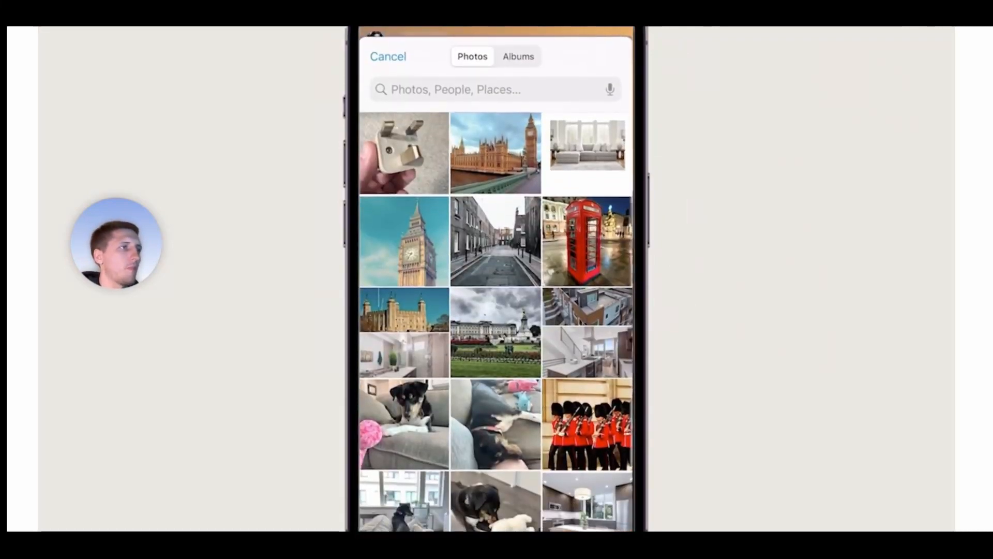
Step: Attach the travel plug adapter photo and begin a question starting 'Will this w'
{"action": "left_click", "coordinate": [404, 152]}
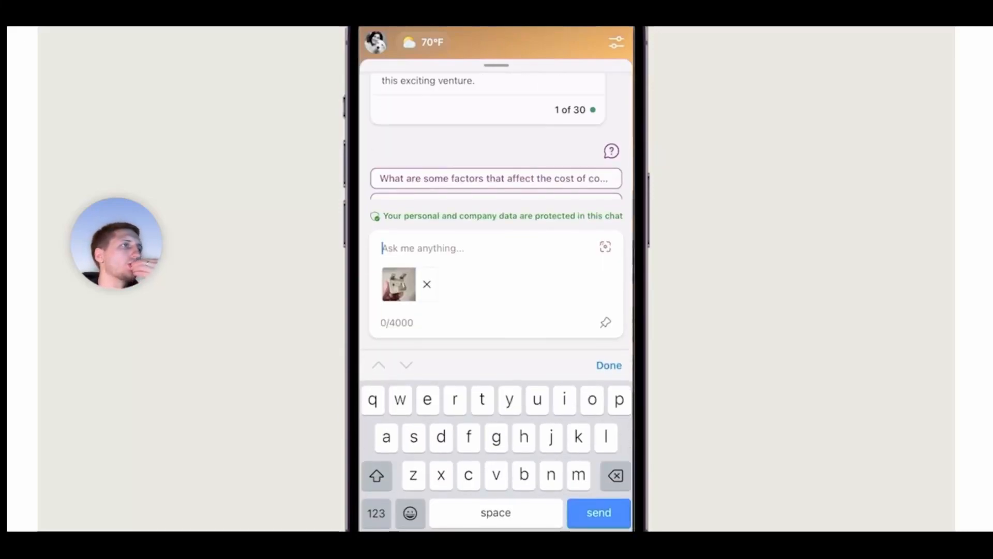
{"action": "type", "text": "Will this w"}
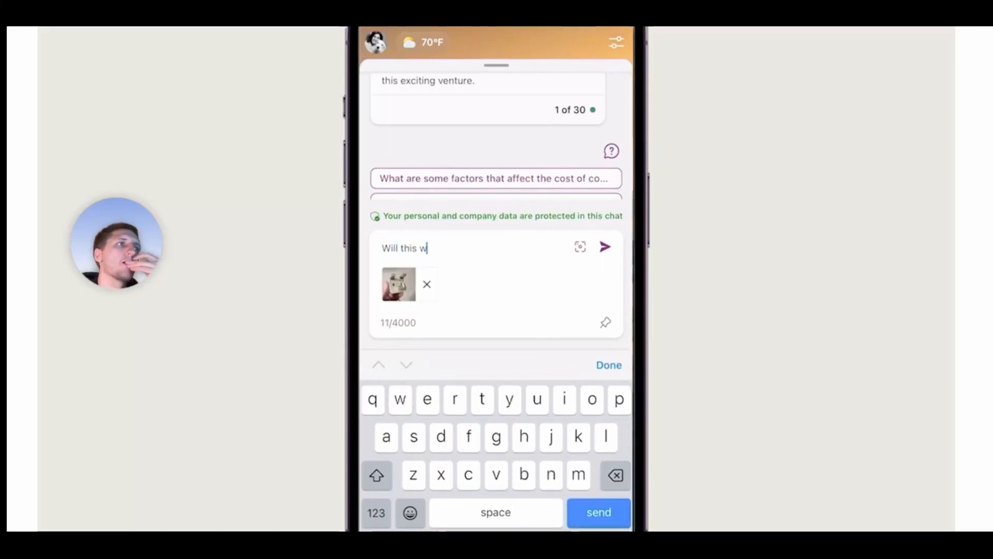
{"action": "left_click", "coordinate": [604, 246]}
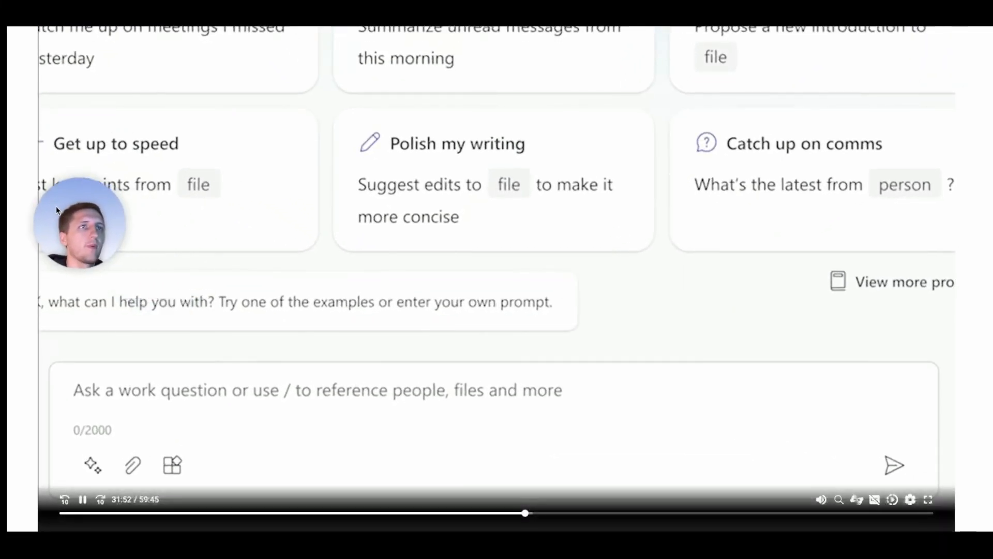
Step: Ask 'What's hot in my inbox right now?', then follow up about the Phoenix store opening
{"action": "type", "text": "Wh"}
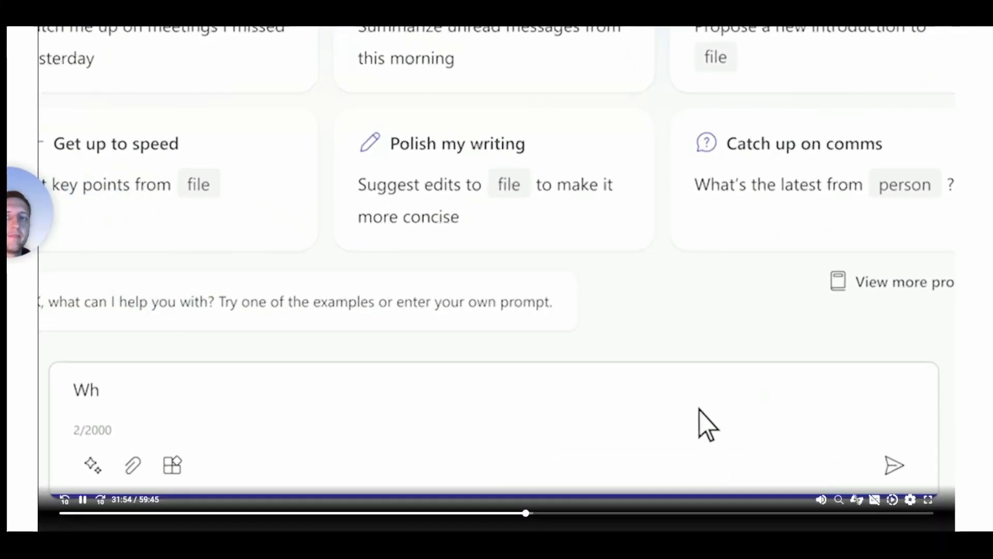
{"action": "type", "text": "What's hot in my inbox right now?"}
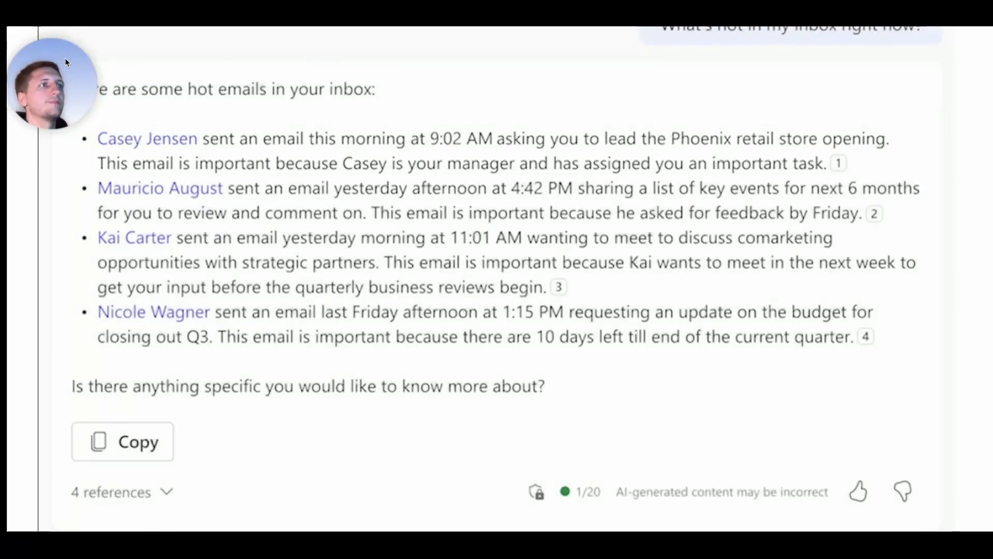
{"action": "type", "text": "Thx! What's the latest on t"}
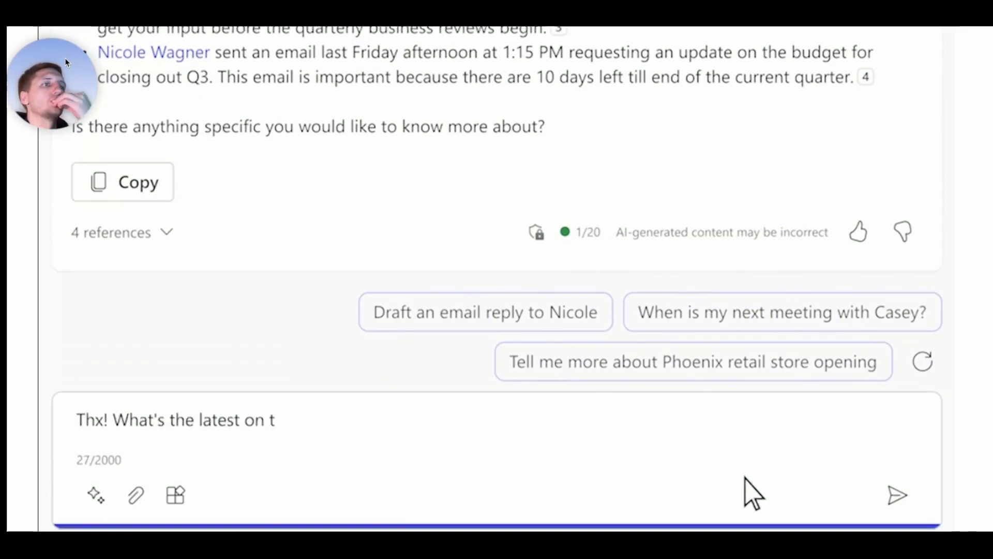
{"action": "type", "text": "he store opening in Phoenix?"}
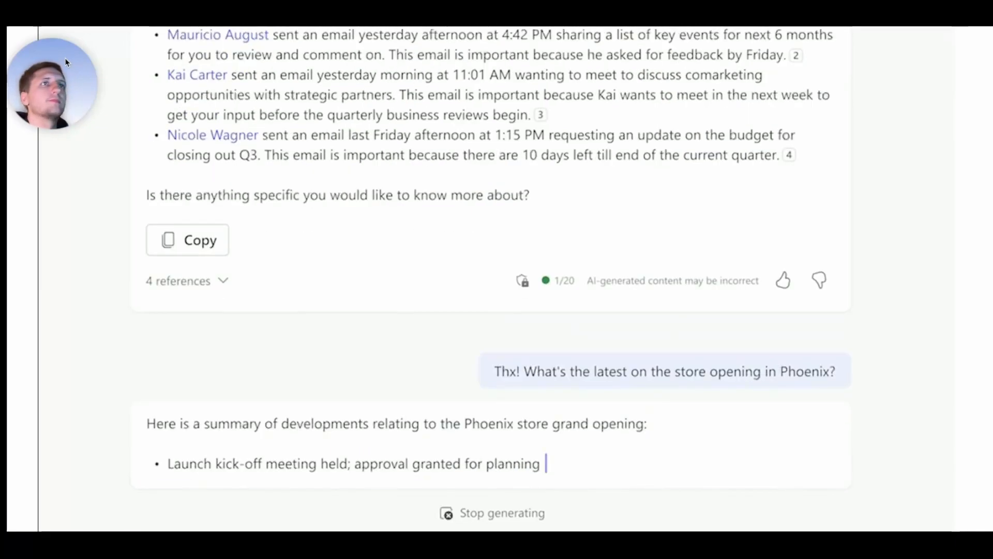
Step: Expand the 4 references behind the Phoenix summary and start a table-comparison prompt
{"action": "scroll", "scroll_direction": "down", "scroll_amount": 3}
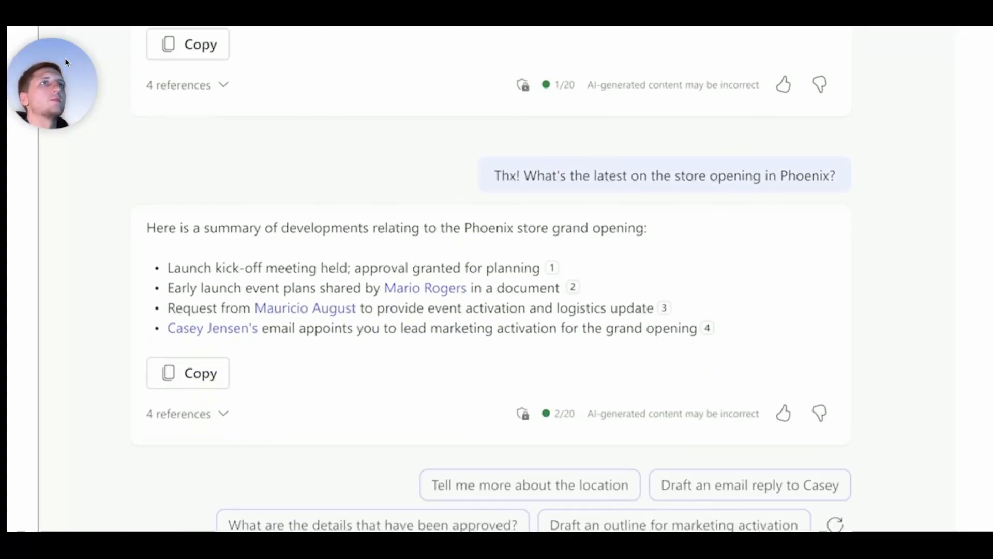
{"action": "left_click", "coordinate": [178, 413]}
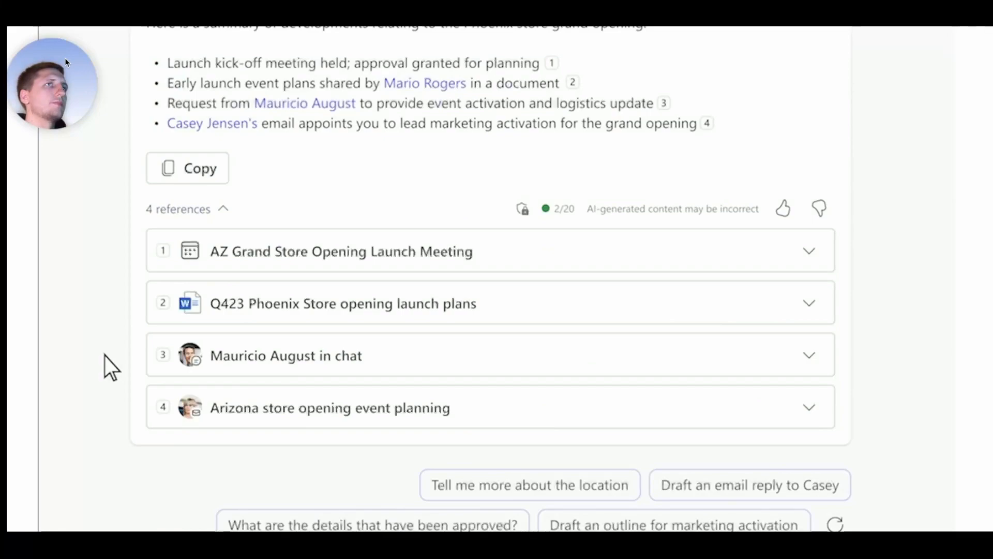
{"action": "scroll", "scroll_direction": "down", "scroll_amount": 3}
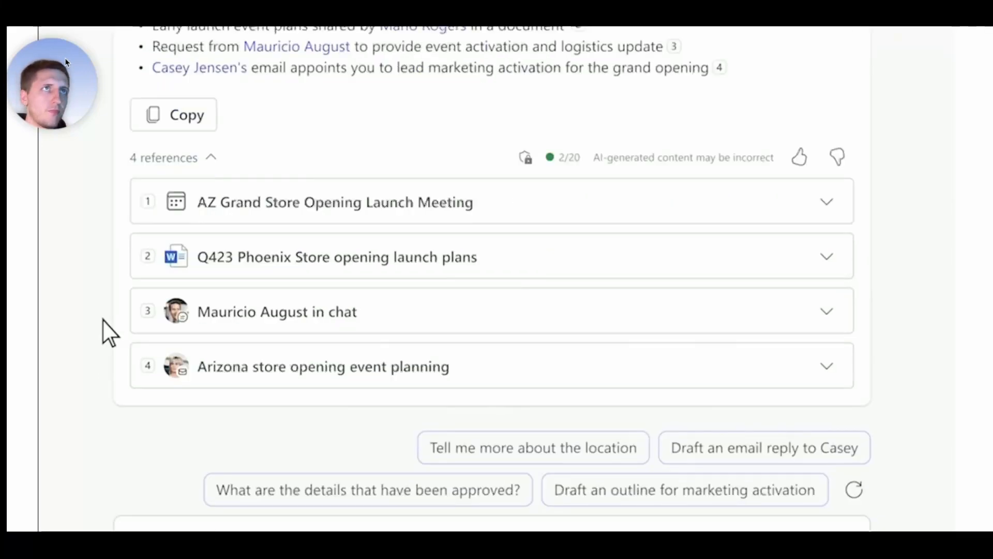
{"action": "type", "text": "Create a table comparing the new Phoenix store in /"}
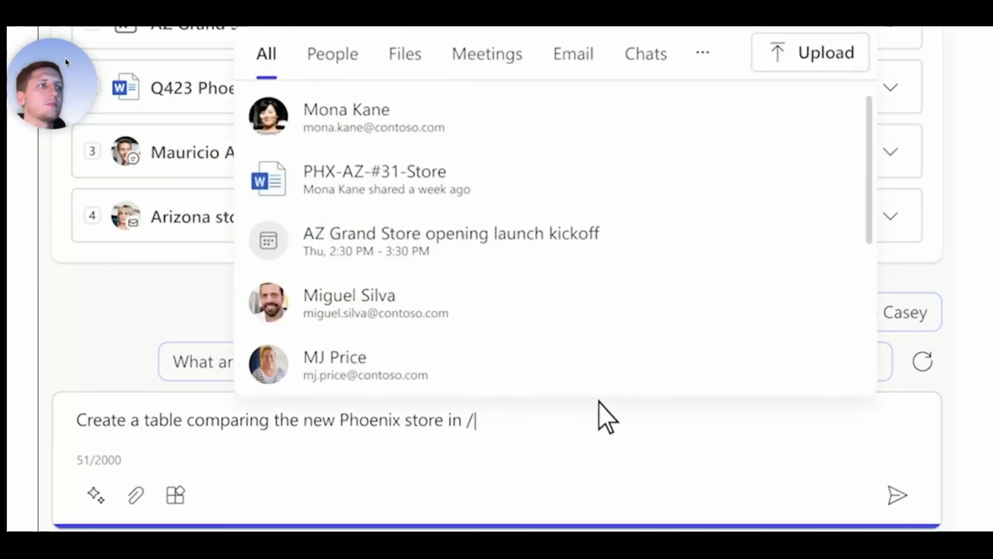
Step: Request a table comparing PHX-AZ-#31-Store with its closest competitors, including estimated square footage
{"action": "left_click", "coordinate": [375, 180]}
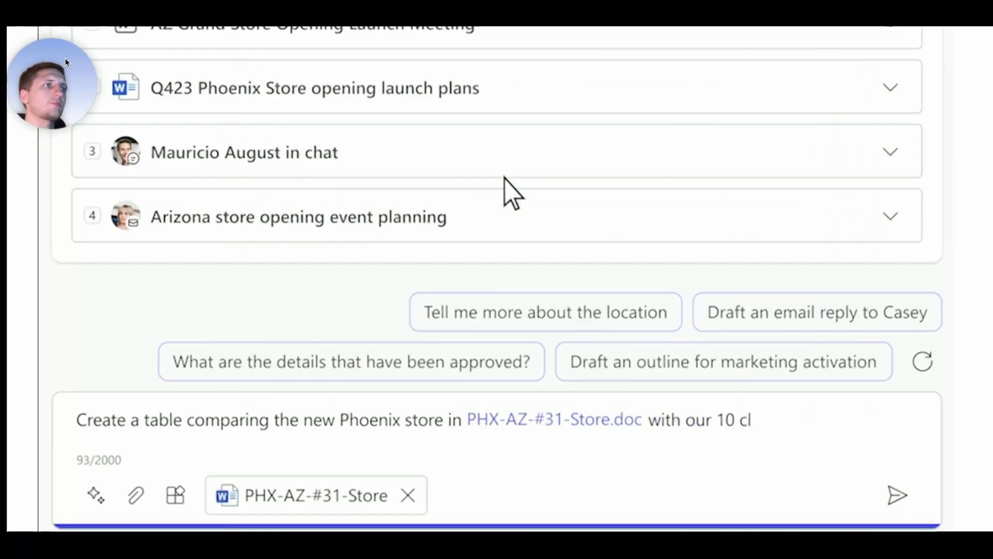
{"action": "type", "text": "osest competitors and include a column for estimated square footage for each"}
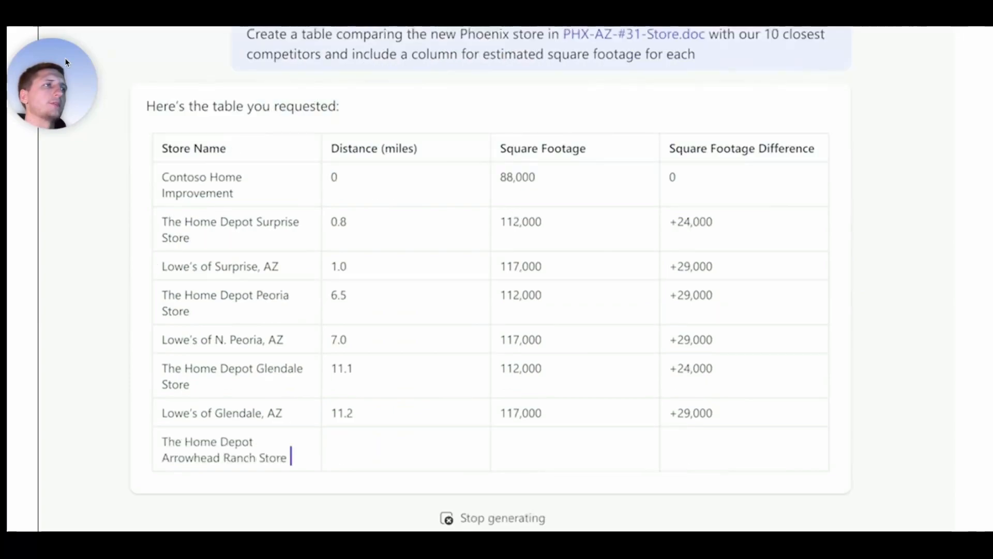
{"action": "scroll", "scroll_direction": "down", "scroll_amount": 3}
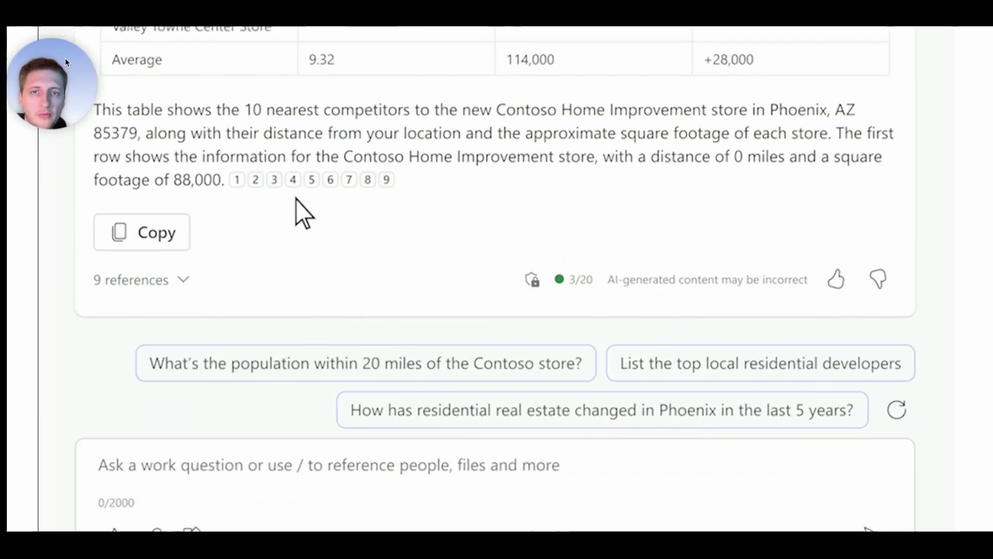
Step: Ask how the Phoenix store compares with the other stores already opened
{"action": "type", "text": "How does this compare with the other stores we op"}
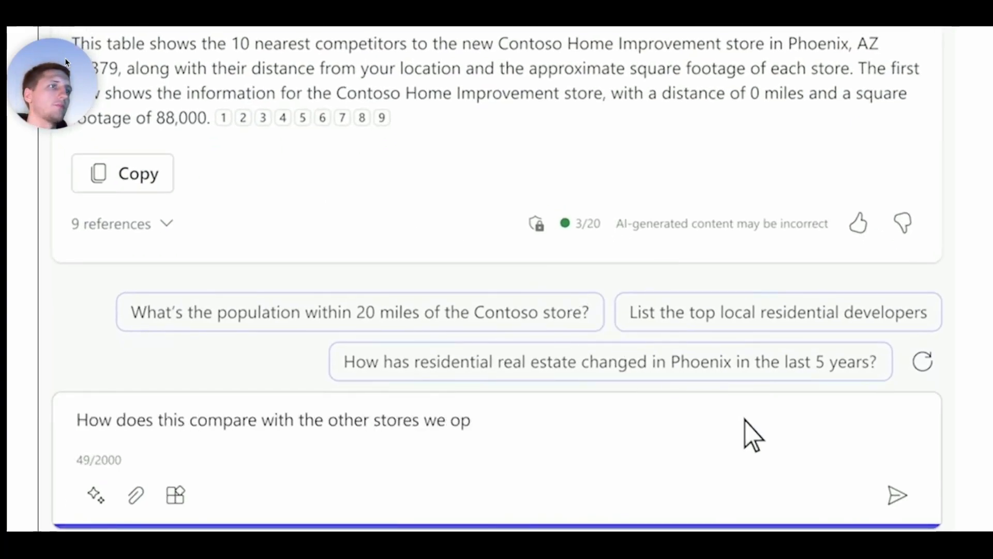
{"action": "left_click", "coordinate": [897, 495]}
{"action": "type", "text": "Did the team discuss the grand opening date and e"}
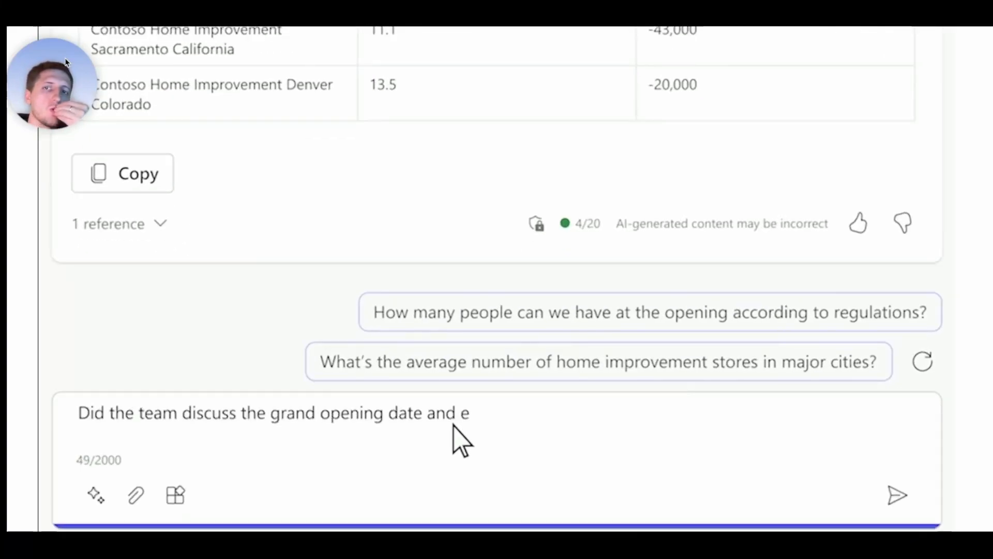
Step: Ask about the AZ Grand Store Opening Launch Meeting's executive speaker, then start a milestone workback request
{"action": "type", "text": "xecutive speaker in AZ Grand Store Opening Launch Meeting?"}
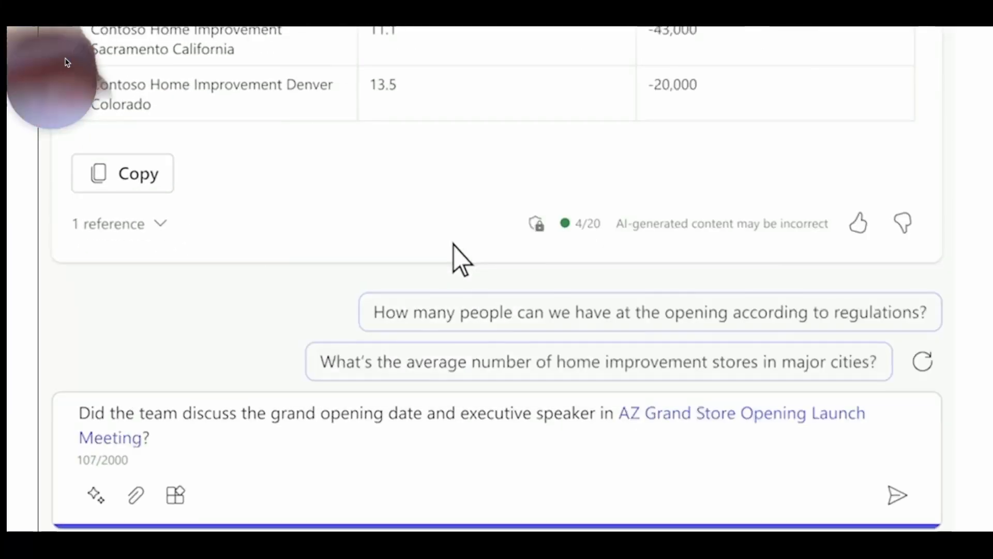
{"action": "left_click", "coordinate": [895, 495]}
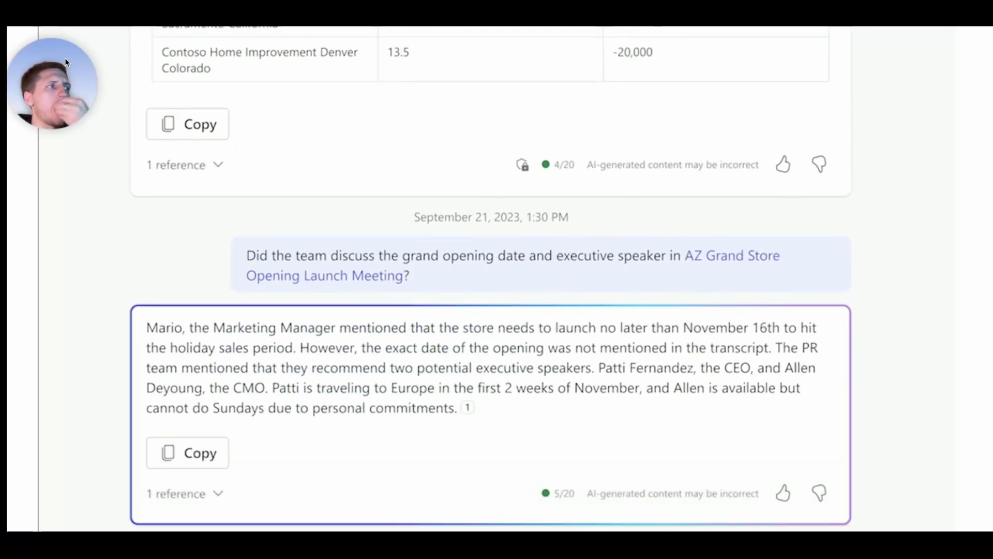
{"action": "scroll", "scroll_direction": "down", "scroll_amount": 3}
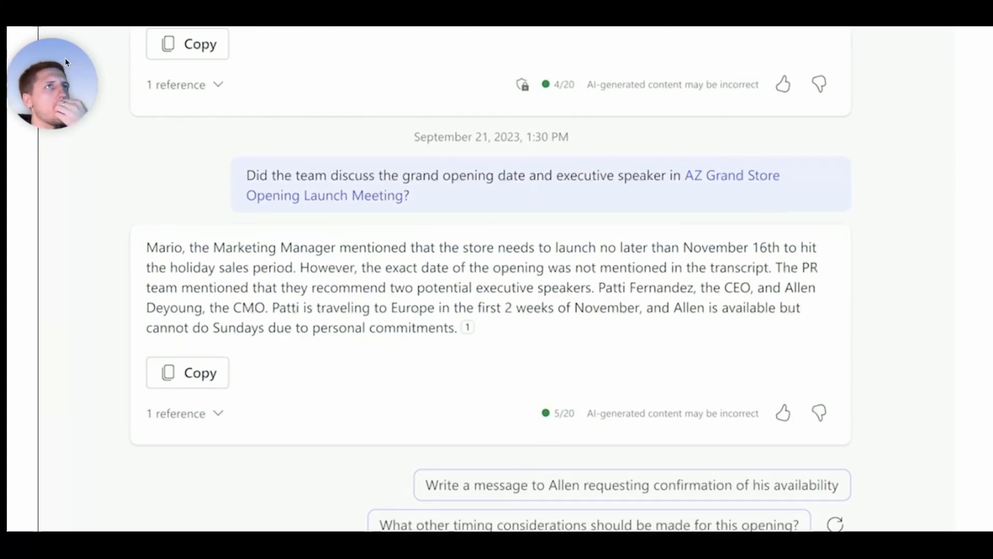
{"action": "type", "text": "Great! Create a workback with the key milestones and tim"}
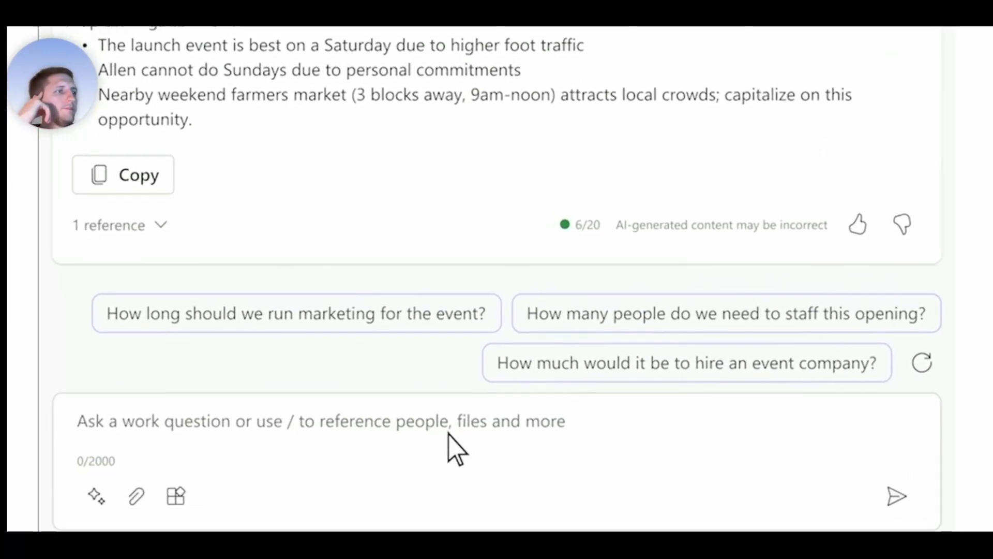
Step: Ask Copilot to recommend an opening date and executive speaker from the discussed constraints
{"action": "type", "text": "Now recommend a date and an exec speaker for the opening based on the constraints discussed"}
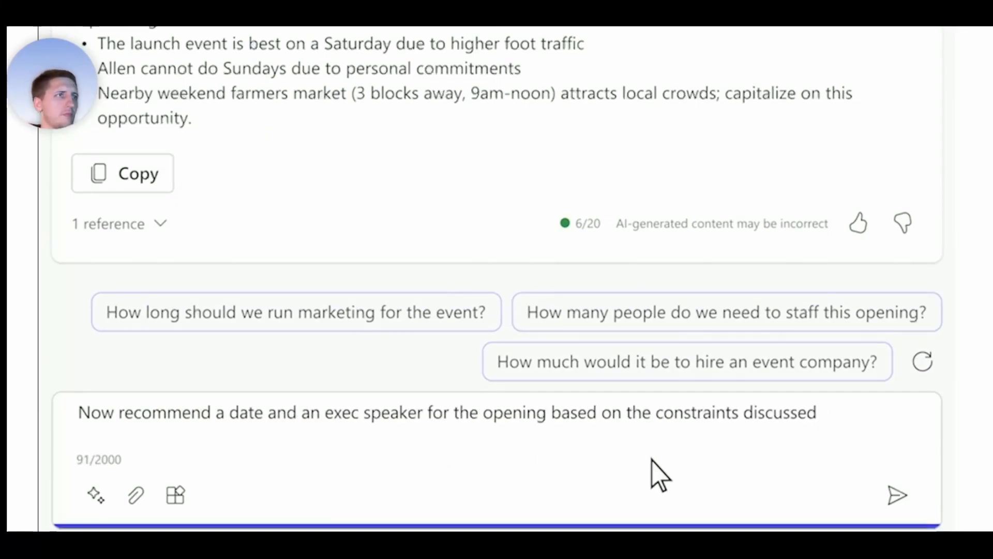
{"action": "left_click", "coordinate": [897, 495]}
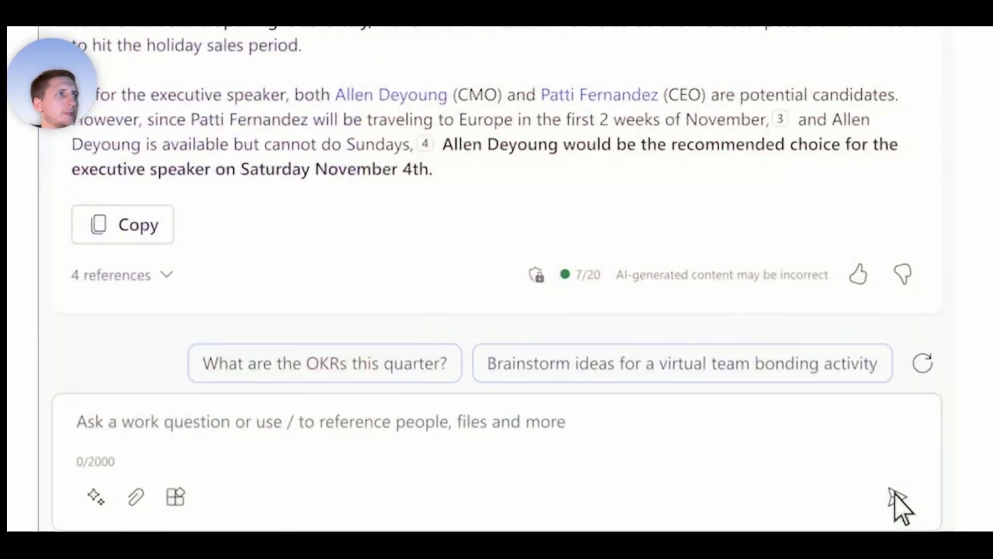
Step: Request a 400-word blog referencing AZ Store Opening Nov-2023 and Phoenix_Launch.doc
{"action": "type", "text": "Write a 400 word blog based"}
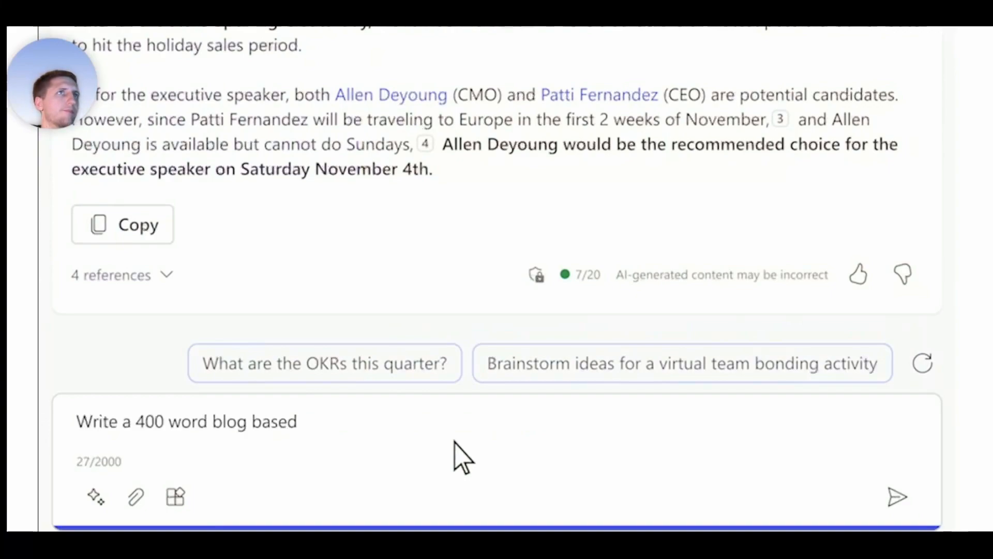
{"action": "type", "text": "on /AZ"}
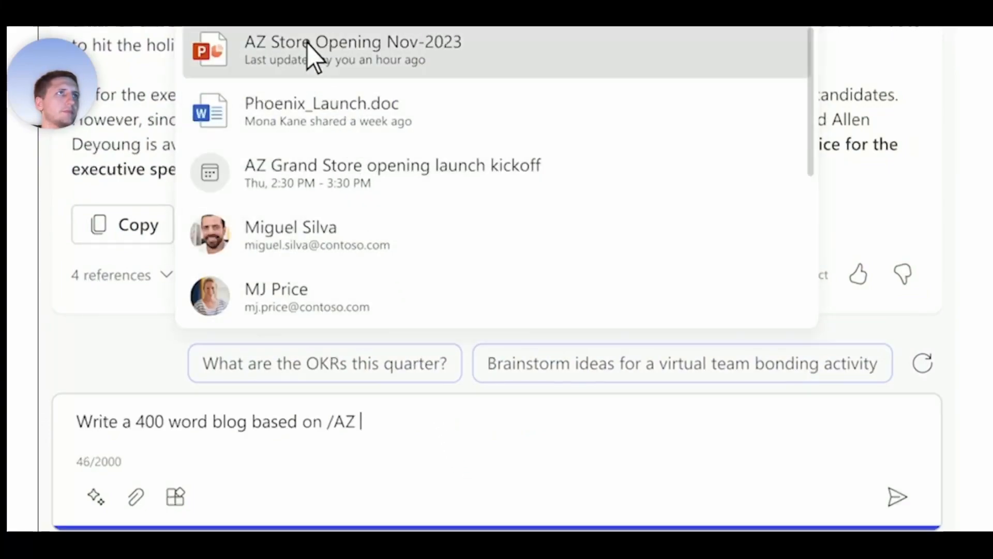
{"action": "left_click", "coordinate": [353, 50]}
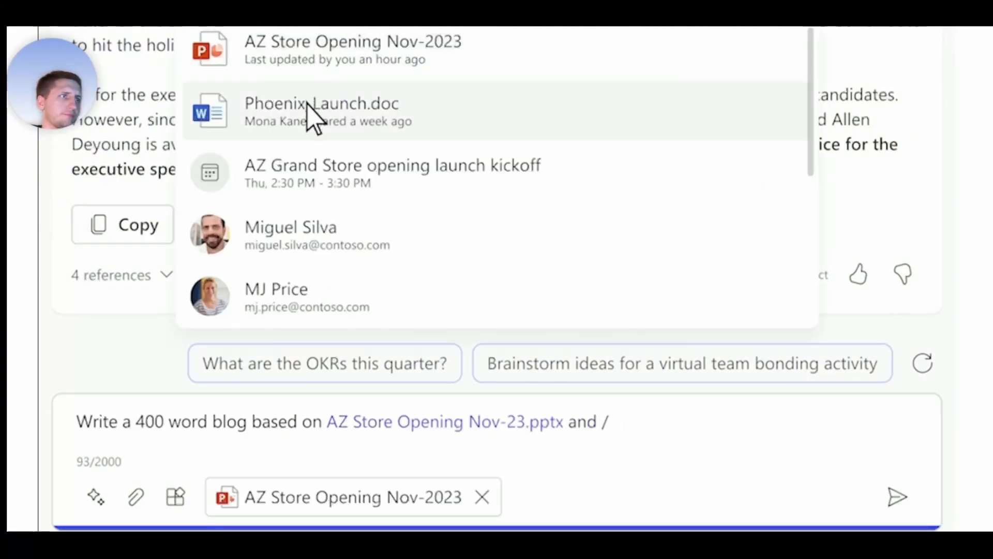
{"action": "left_click", "coordinate": [321, 103]}
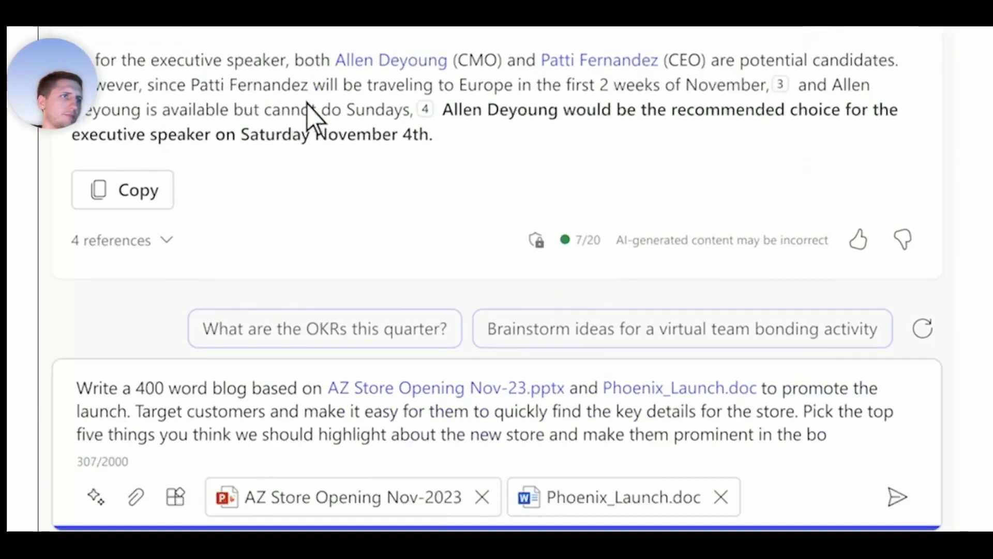
{"action": "type", "text": "dy."}
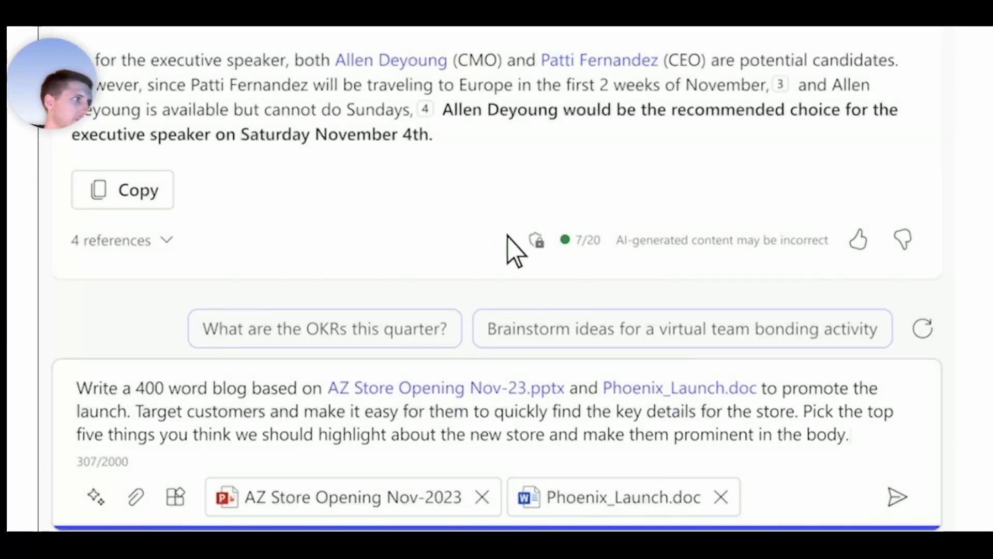
{"action": "left_click", "coordinate": [897, 496]}
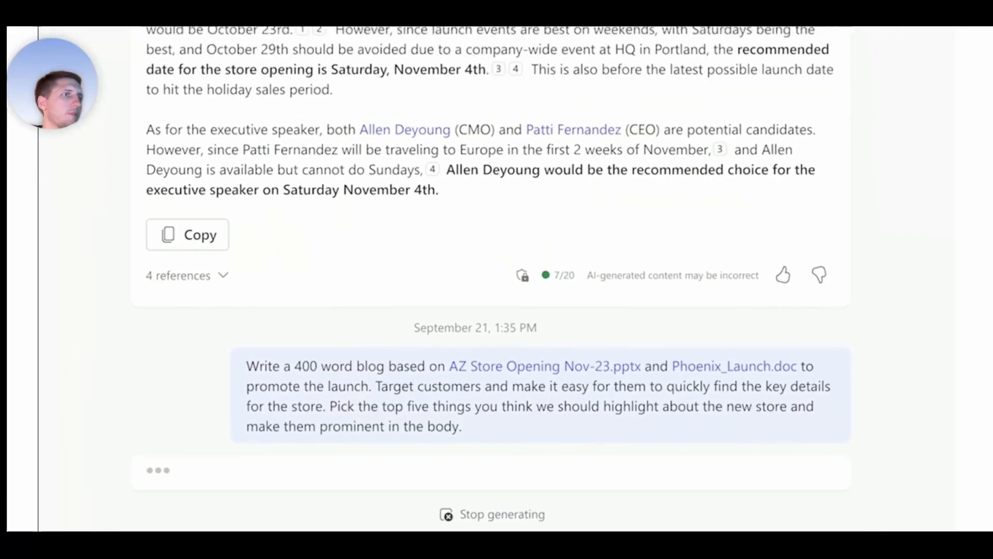
Step: Review the drafted grand-opening blog post and begin requesting Home Concierge taglines
{"action": "scroll", "scroll_direction": "down", "scroll_amount": 3}
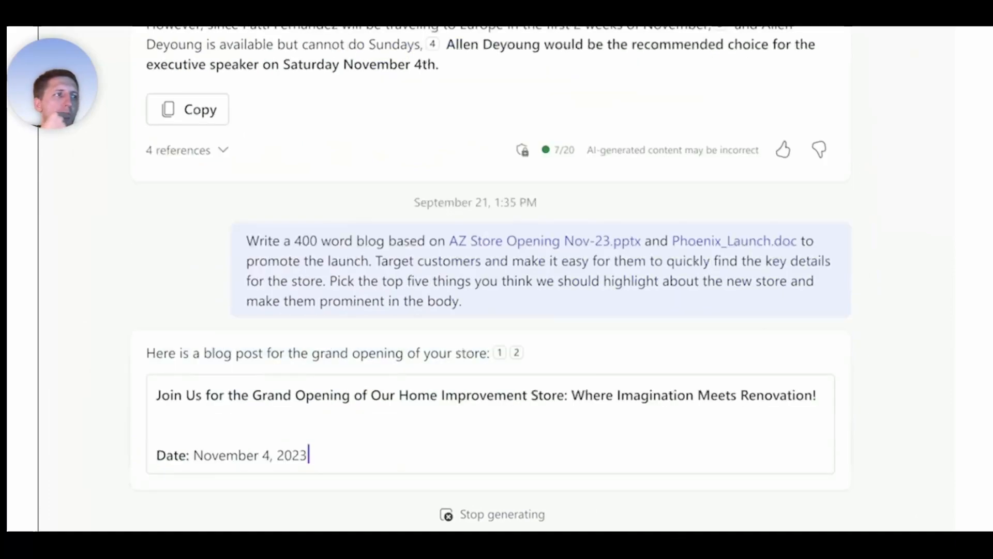
{"action": "scroll", "scroll_direction": "down", "scroll_amount": 3}
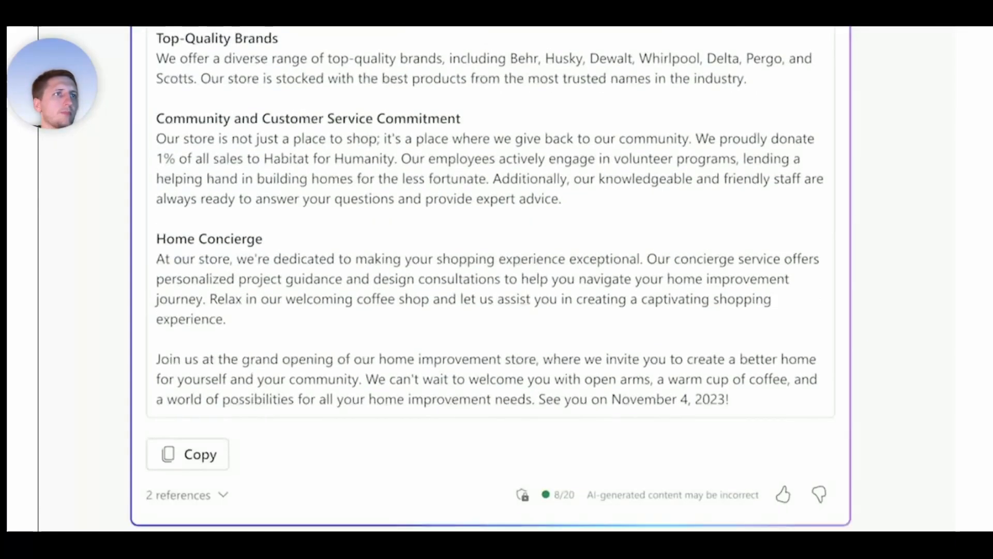
{"action": "scroll", "scroll_direction": "down", "scroll_amount": 3}
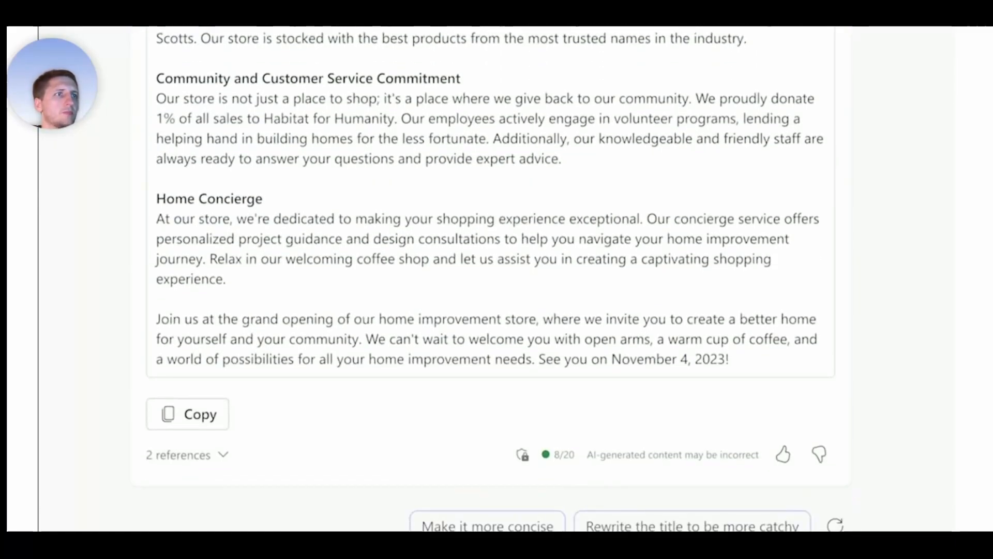
{"action": "type", "text": "Hey, can you propose 5 catchy taglines for our new concierge serv"}
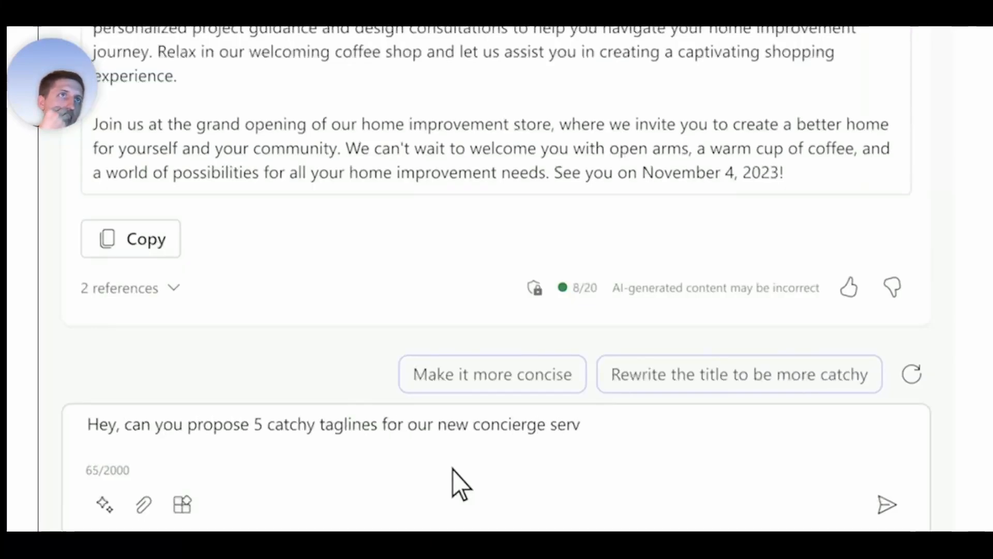
Step: Submit the request for five catchy Home Concierge taglines
{"action": "left_click", "coordinate": [886, 504]}
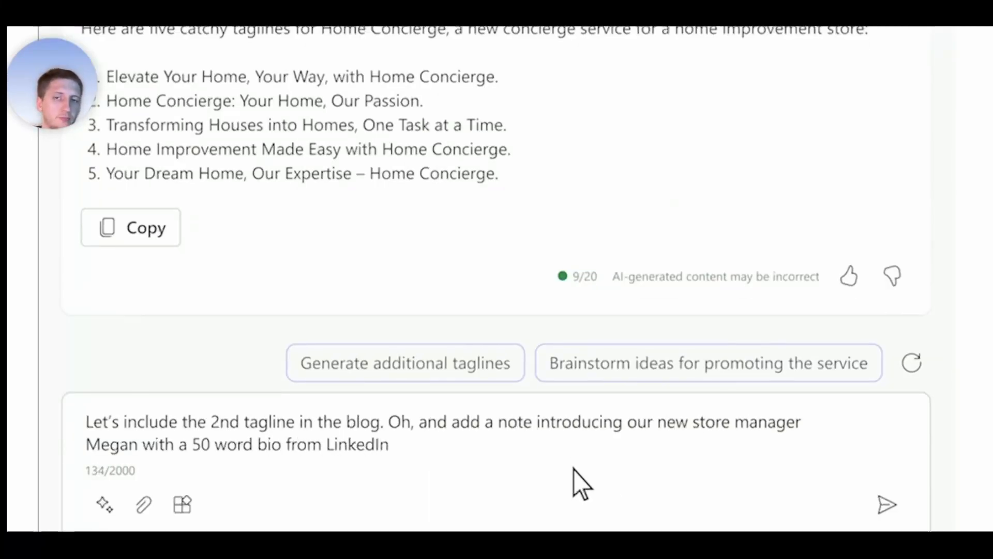
Step: Send the follow-up adding tagline 2 and a Megan Bowen manager bio, then review the blog
{"action": "left_click", "coordinate": [886, 504]}
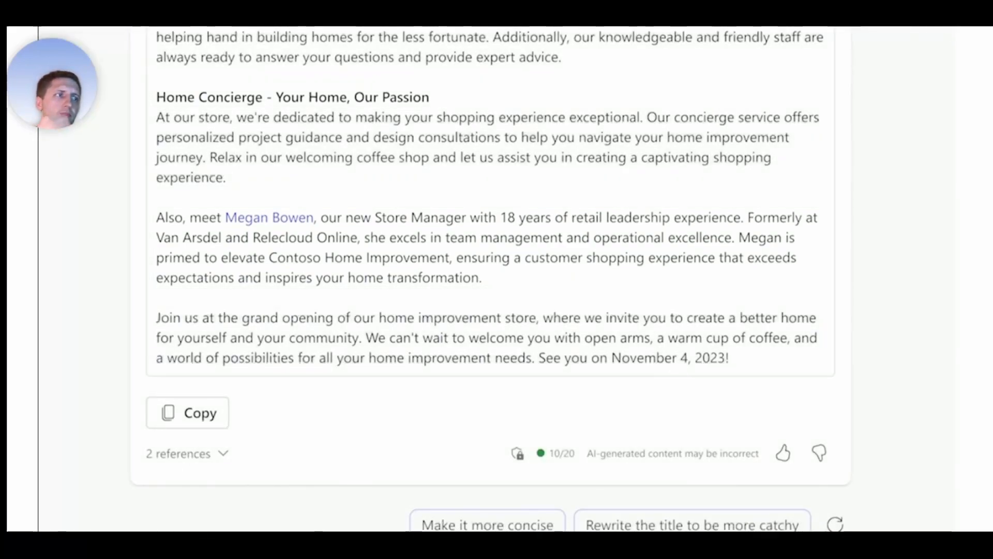
{"action": "scroll", "scroll_direction": "down", "scroll_amount": 3}
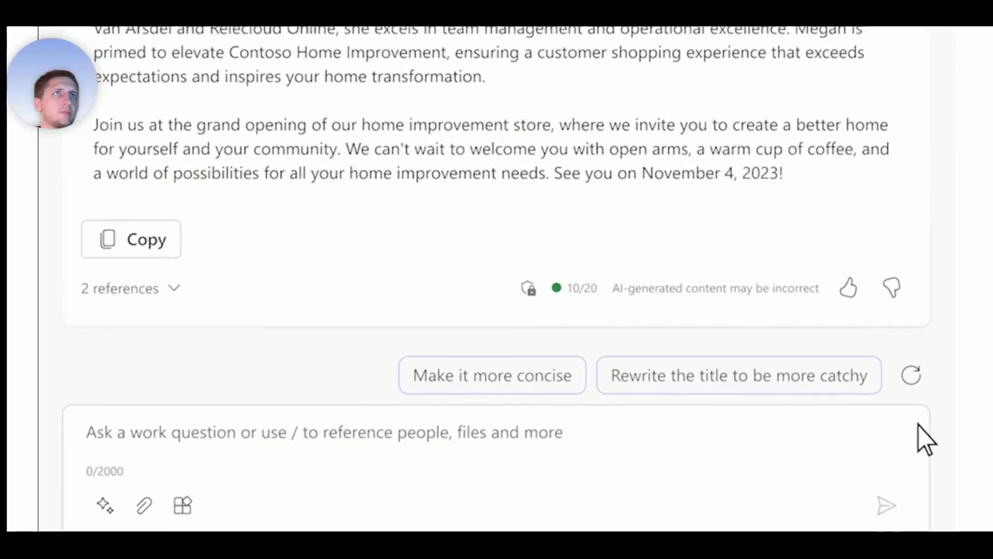
Step: Request a team email on the AZ store opening with five priorities and review the draft
{"action": "type", "text": "I need somequick help. Draft an email to my team"}
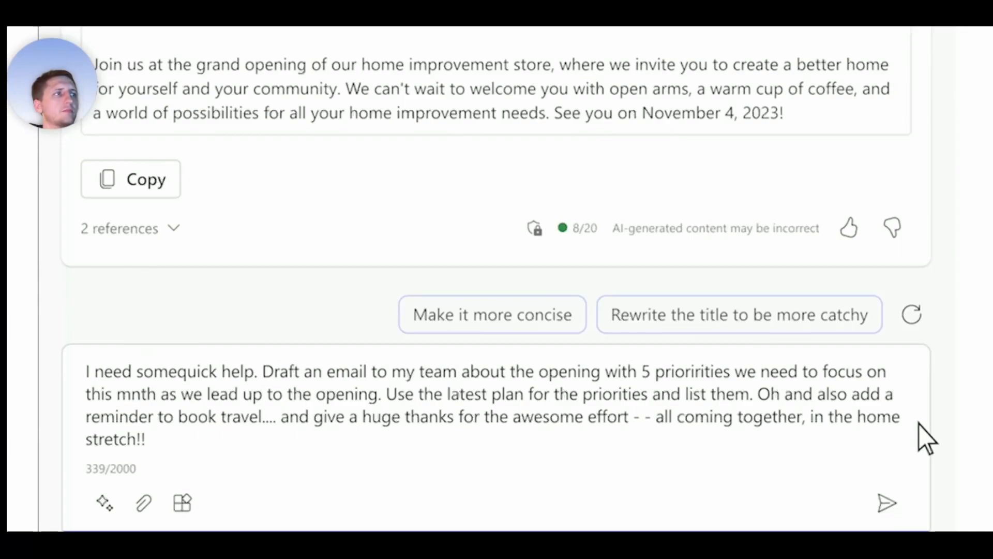
{"action": "left_click", "coordinate": [886, 502]}
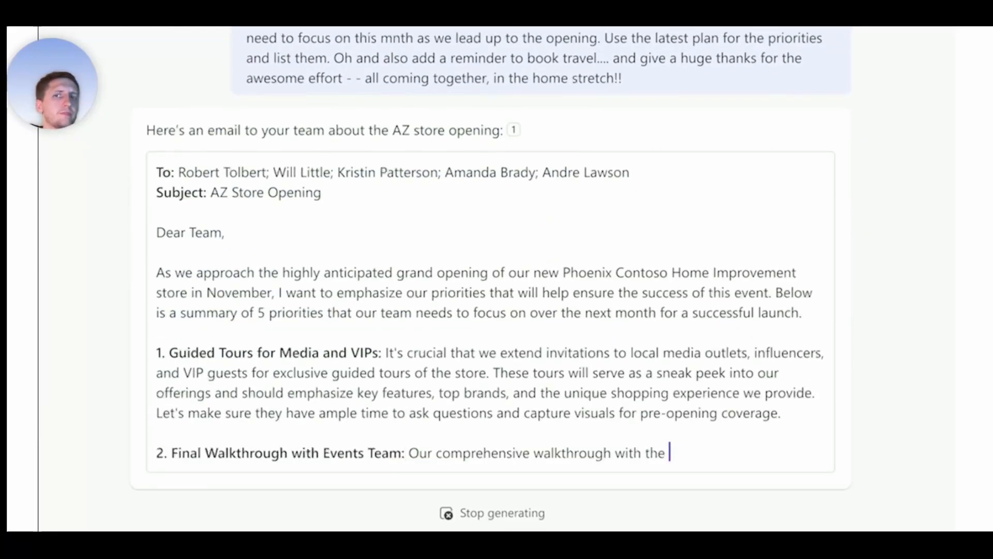
{"action": "scroll", "scroll_direction": "down", "scroll_amount": 3}
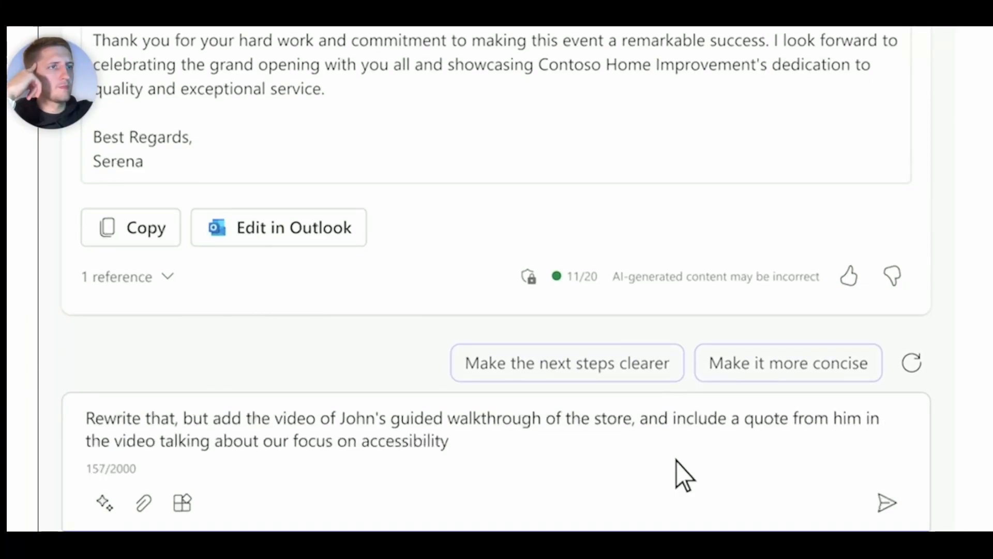
{"action": "left_click", "coordinate": [886, 502]}
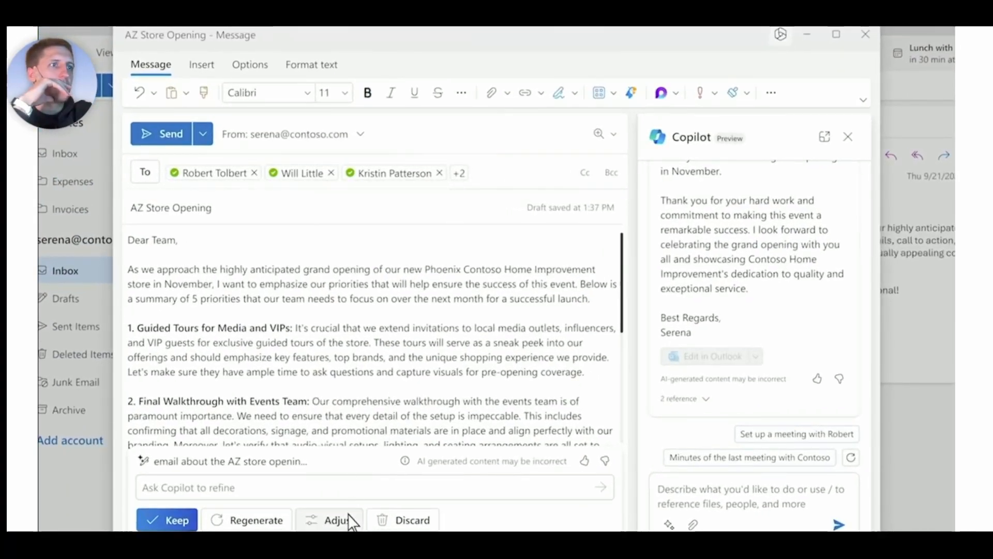
Step: Set the Outlook email draft's tone to 'Sound like me'
{"action": "left_click", "coordinate": [338, 519]}
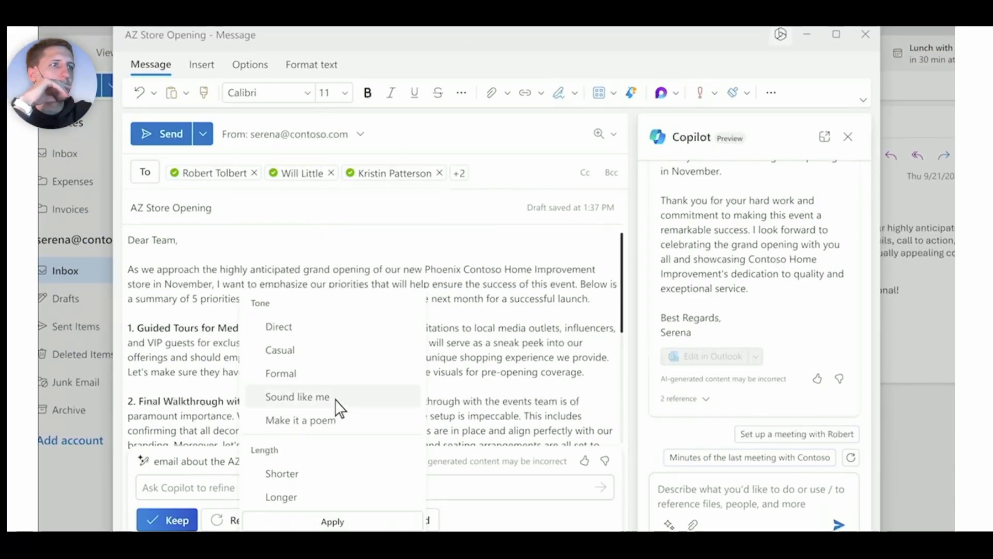
{"action": "left_click", "coordinate": [296, 397]}
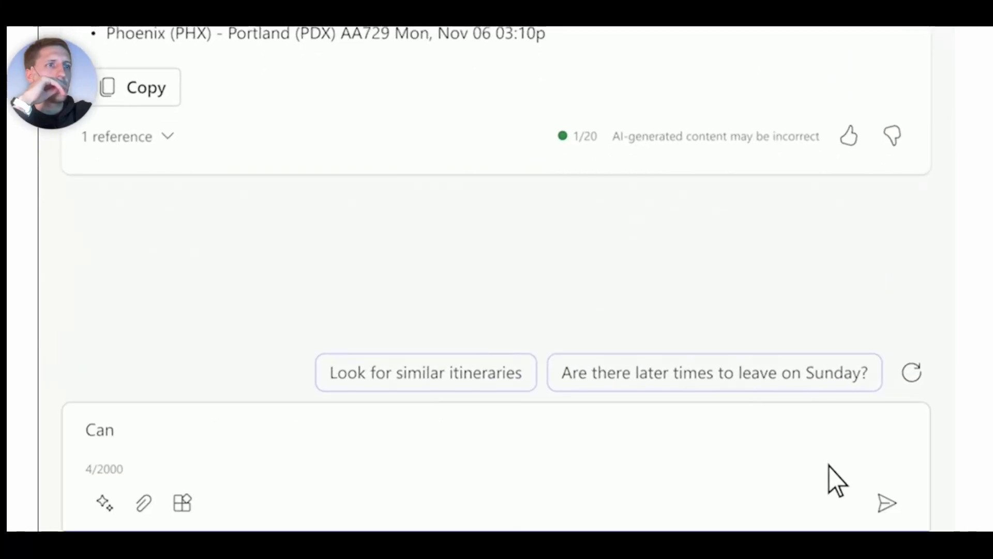
Step: Book the Portland–Phoenix hotel and flights for November 1–6 via the Cytric Easy card
{"action": "left_click", "coordinate": [885, 502]}
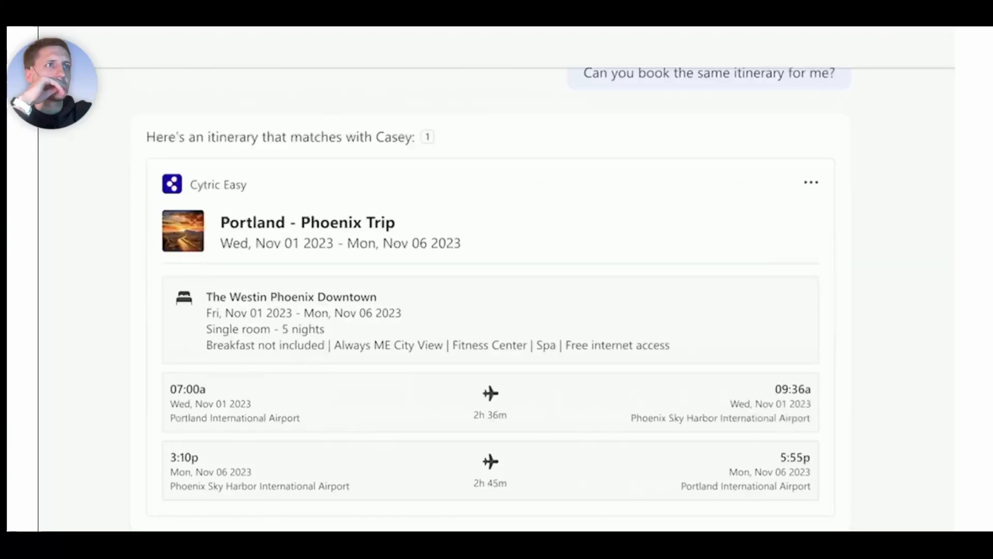
{"action": "scroll", "scroll_direction": "down", "scroll_amount": 3}
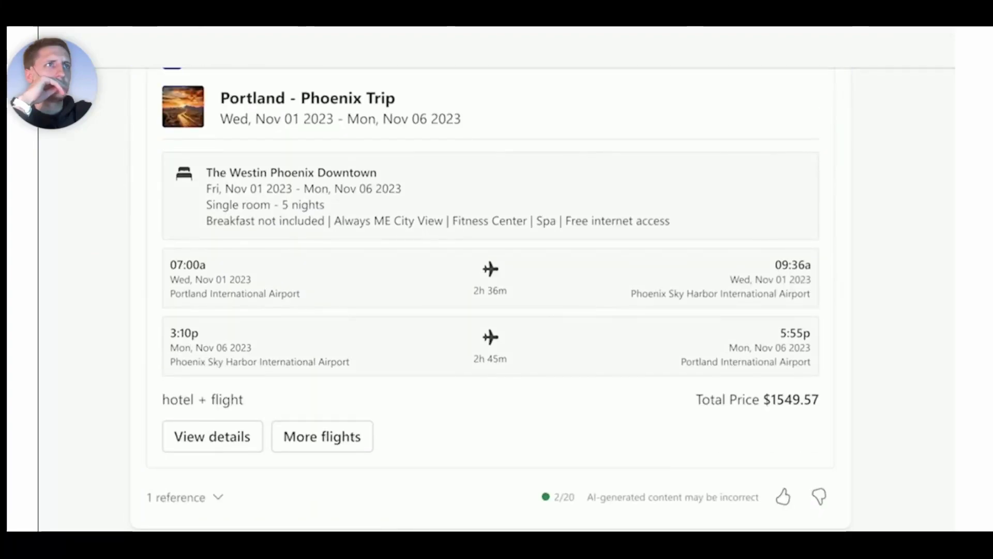
{"action": "left_click", "coordinate": [213, 435]}
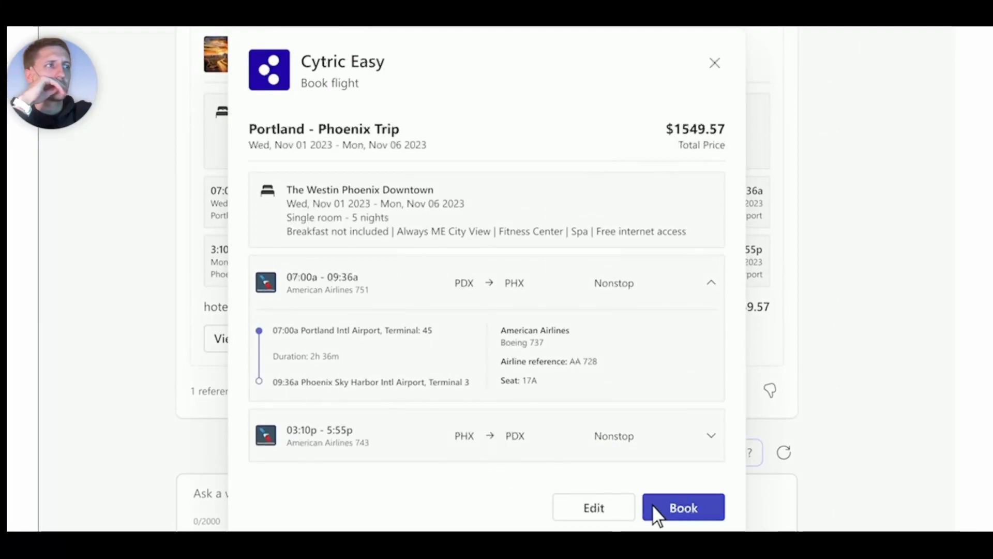
{"action": "left_click", "coordinate": [683, 507]}
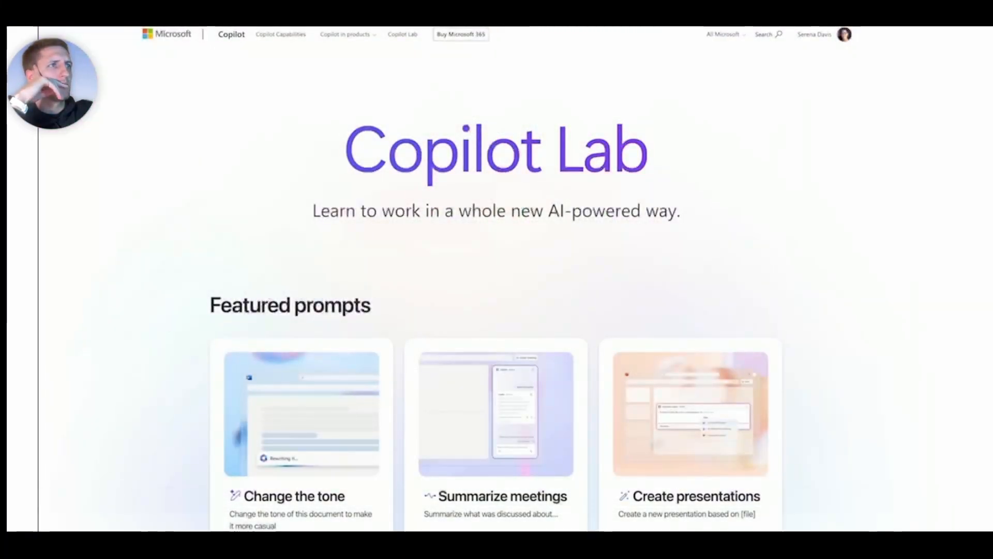
Step: Scroll to More prompts to try and open the Discover a company topic prompt
{"action": "scroll", "scroll_direction": "down", "scroll_amount": 3}
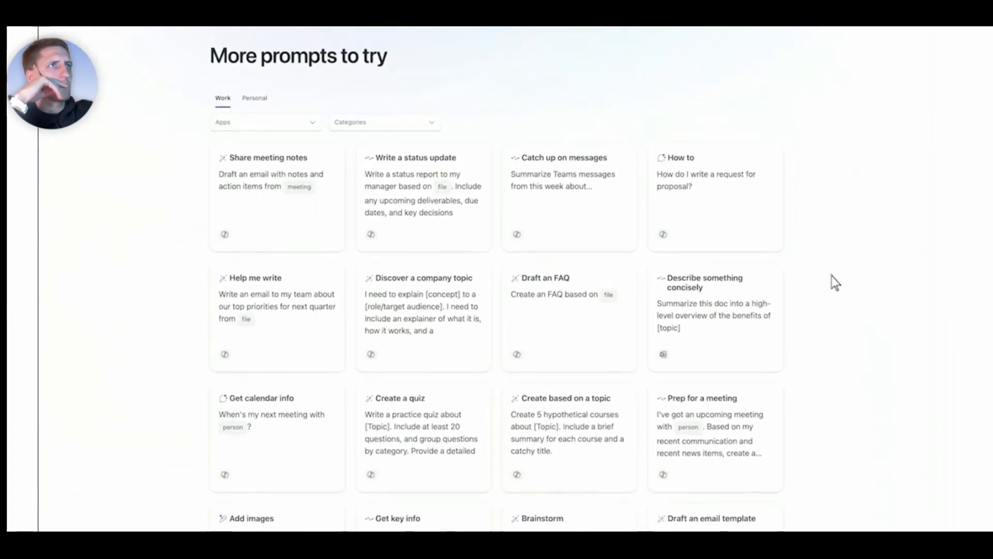
{"action": "mouse_move", "coordinate": [569, 294]}
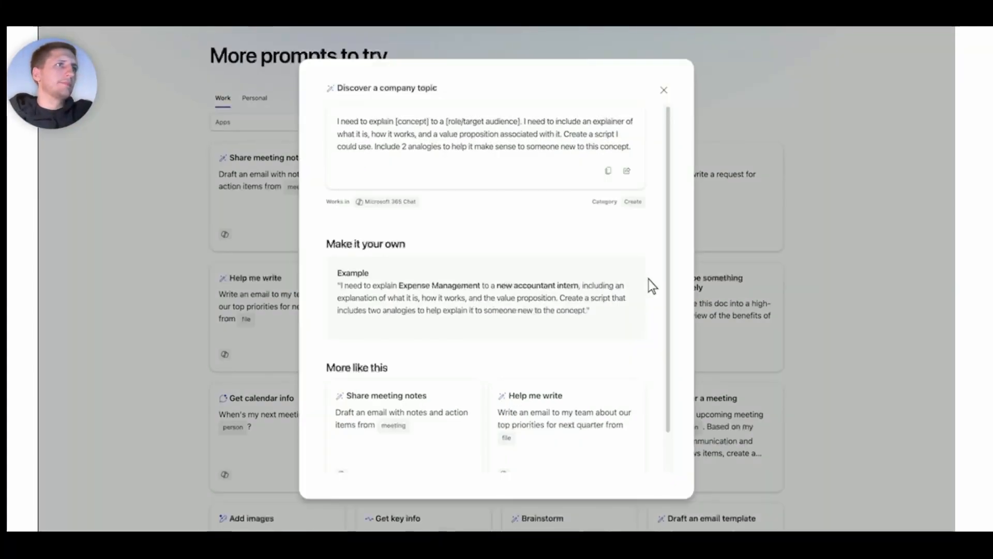
{"action": "left_click", "coordinate": [663, 90]}
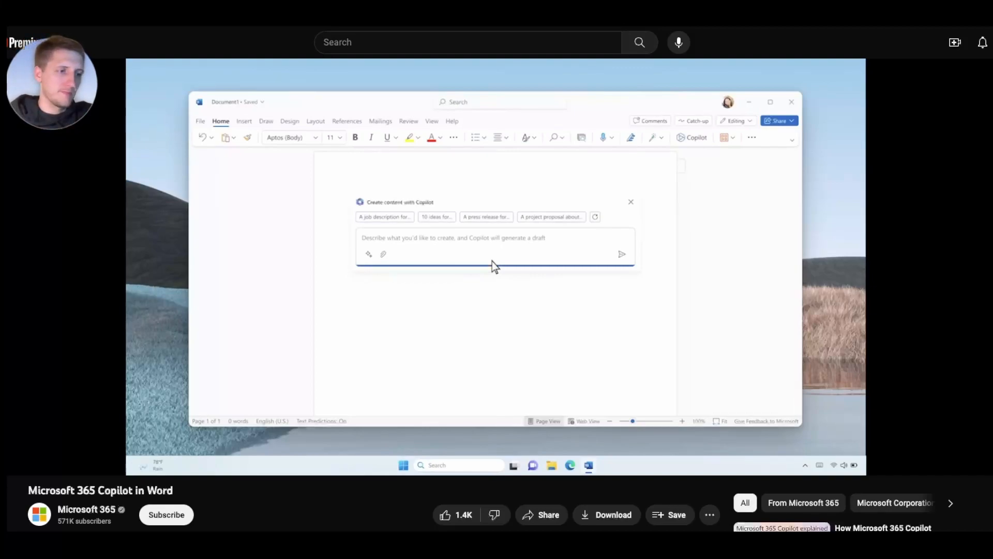
Step: Draft a VanArsdel proposal referencing the VanArsdel Meeting notes and Product Roadmap files
{"action": "type", "text": "Draft a proposal for VanArsdel based on yesterday's notes in OneNote"}
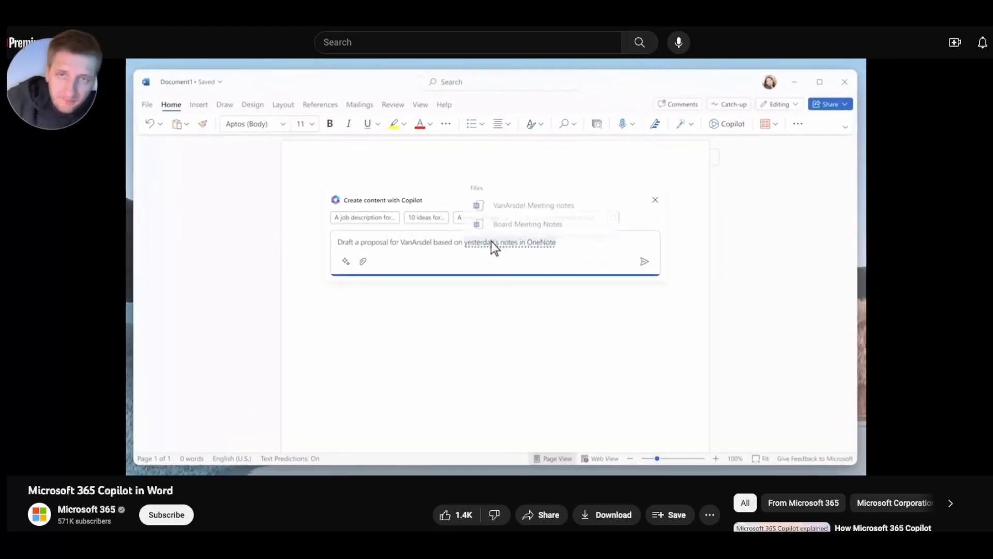
{"action": "left_click", "coordinate": [533, 205]}
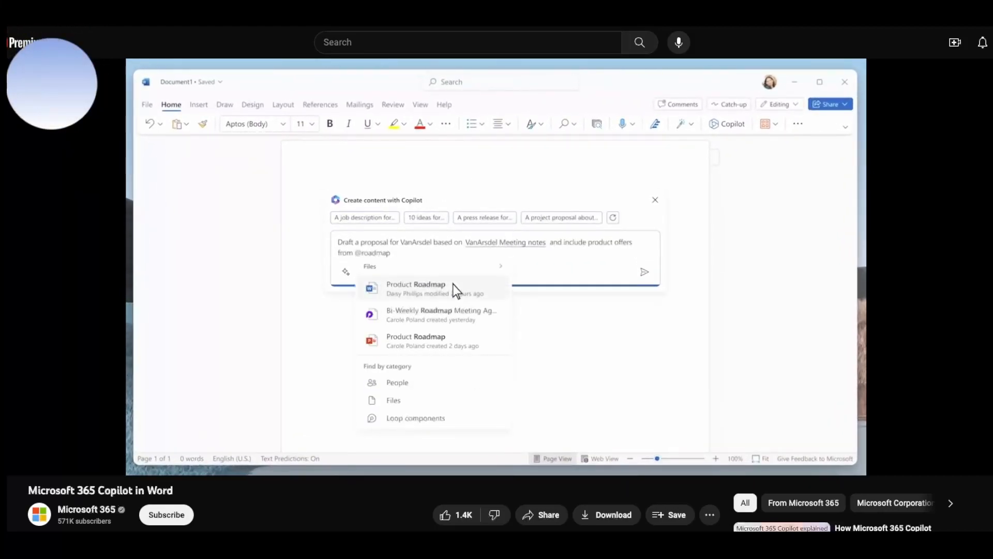
{"action": "left_click", "coordinate": [416, 288]}
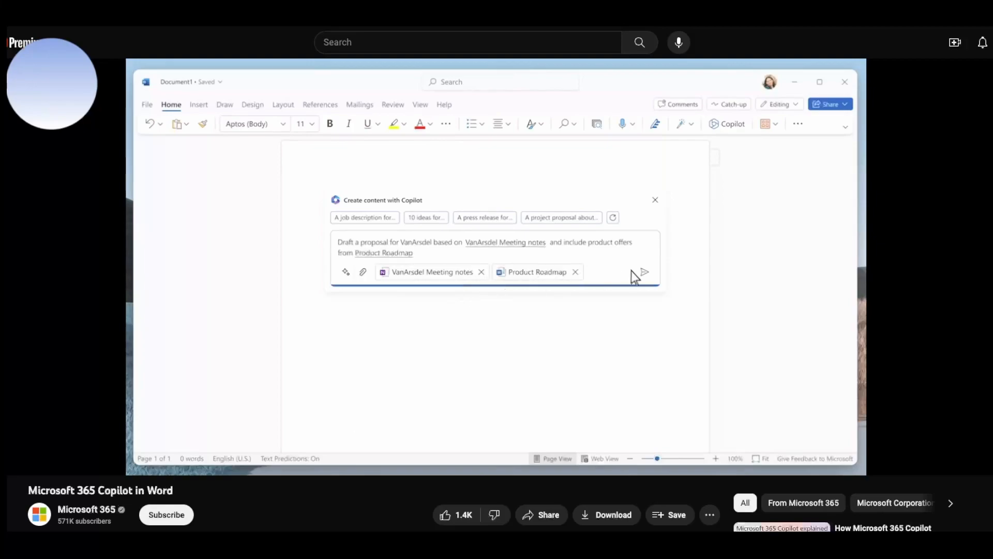
{"action": "left_click", "coordinate": [643, 271]}
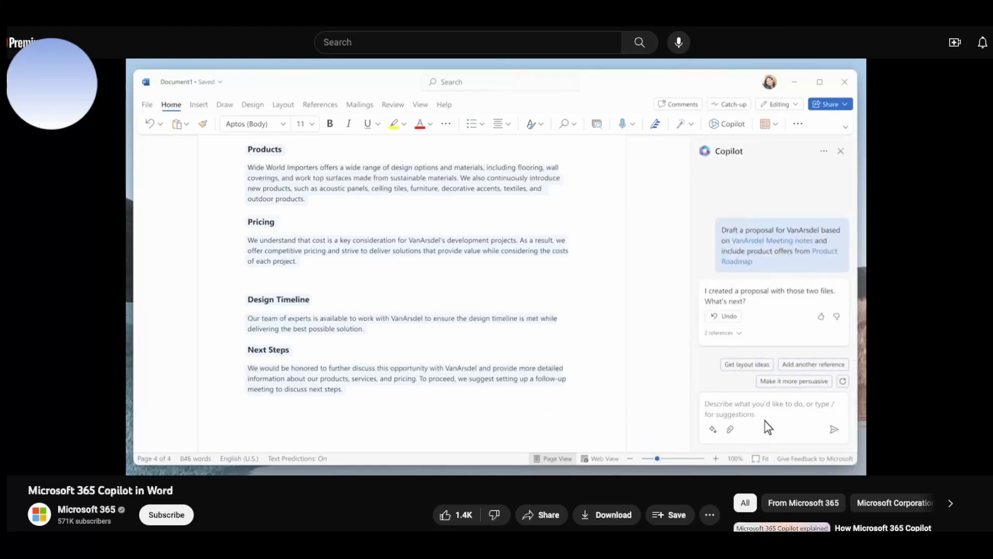
Step: Restyle the proposal like the Prosware proposal, then ask for improvement ideas and an FAQ
{"action": "type", "text": "Make it look like @prosewa"}
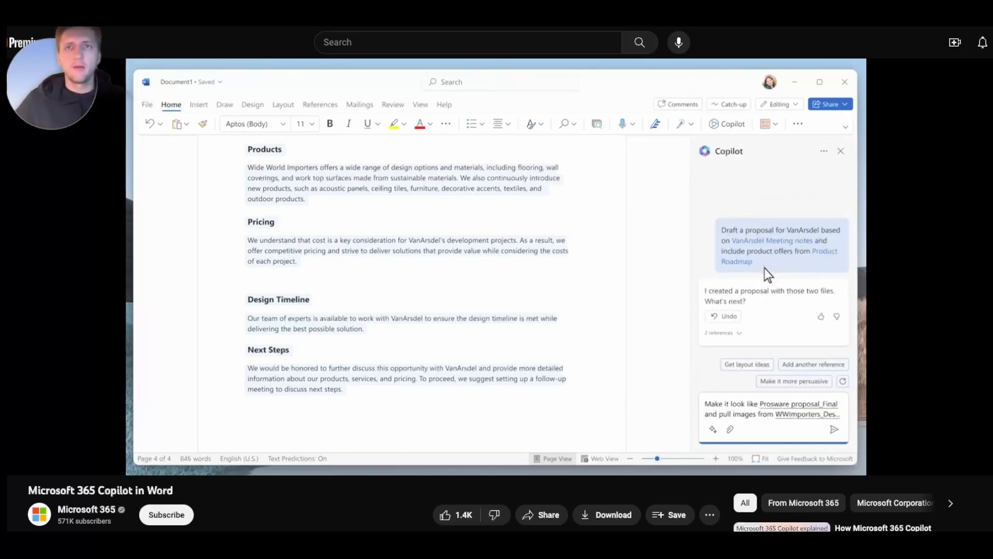
{"action": "left_click", "coordinate": [834, 428]}
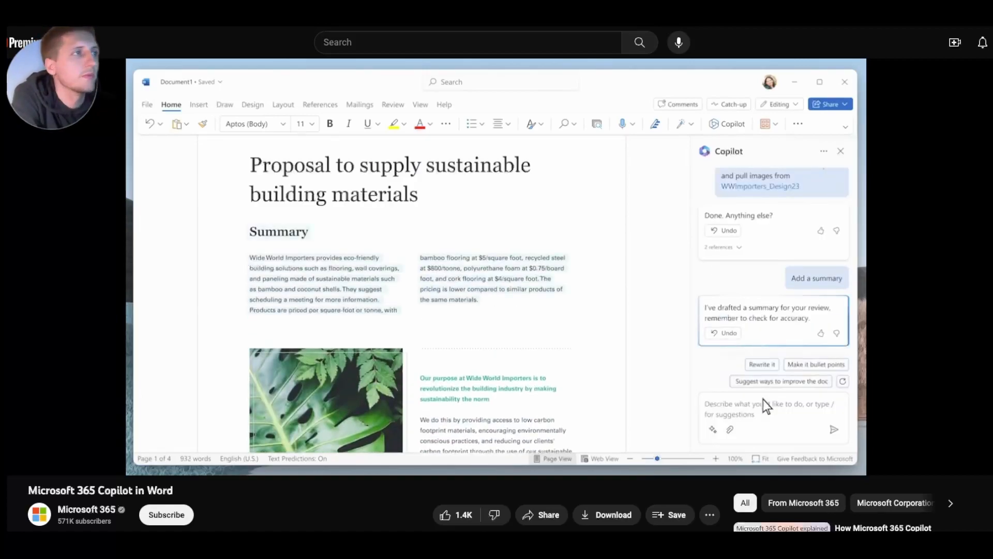
{"action": "left_click", "coordinate": [781, 380]}
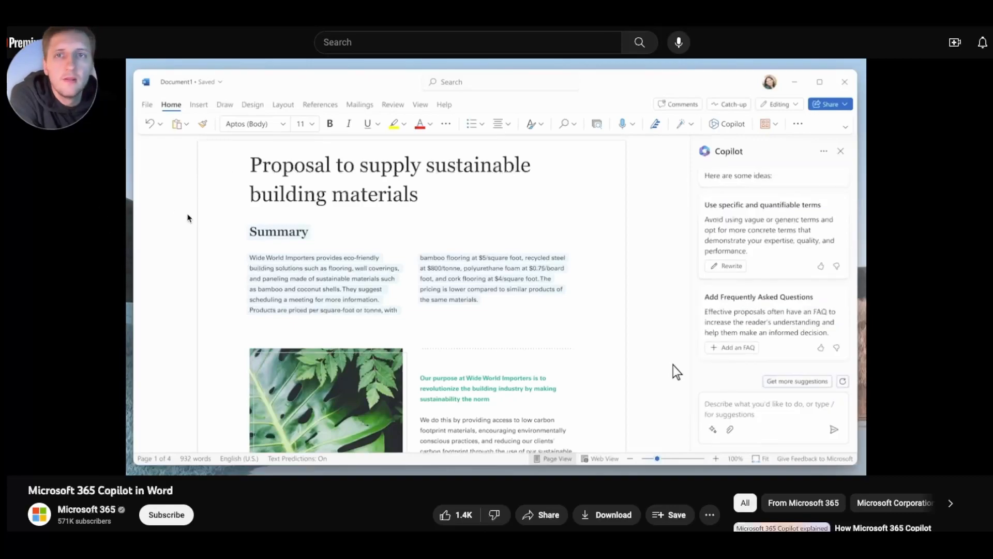
{"action": "mouse_move", "coordinate": [737, 353]}
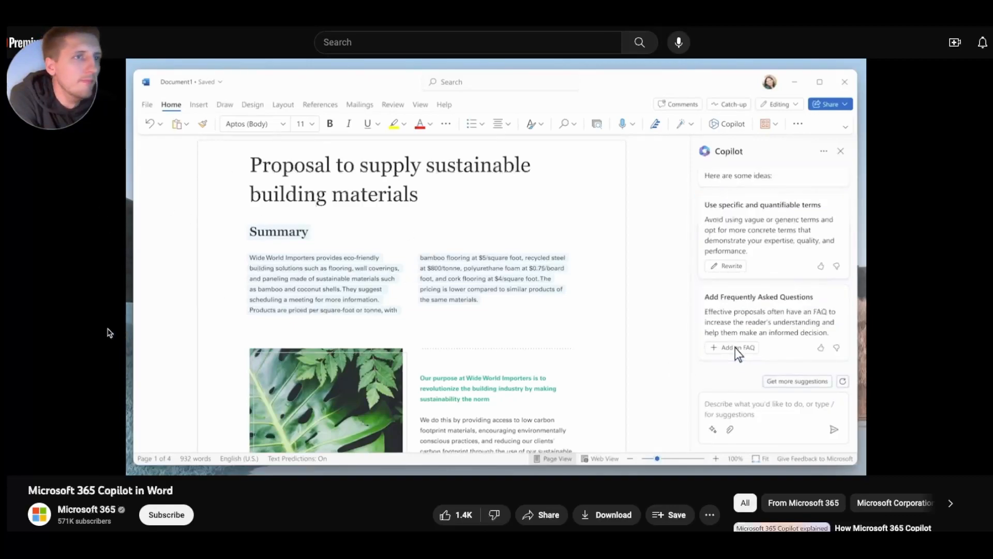
{"action": "left_click", "coordinate": [732, 347]}
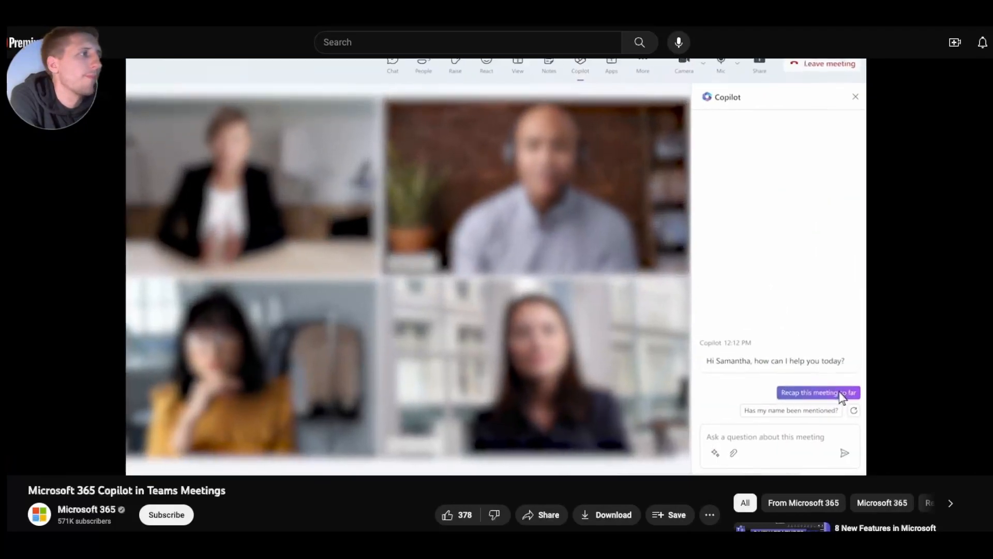
Step: Get a meeting recap, ask how the group feels about inventory, and list unresolved questions
{"action": "left_click", "coordinate": [818, 392]}
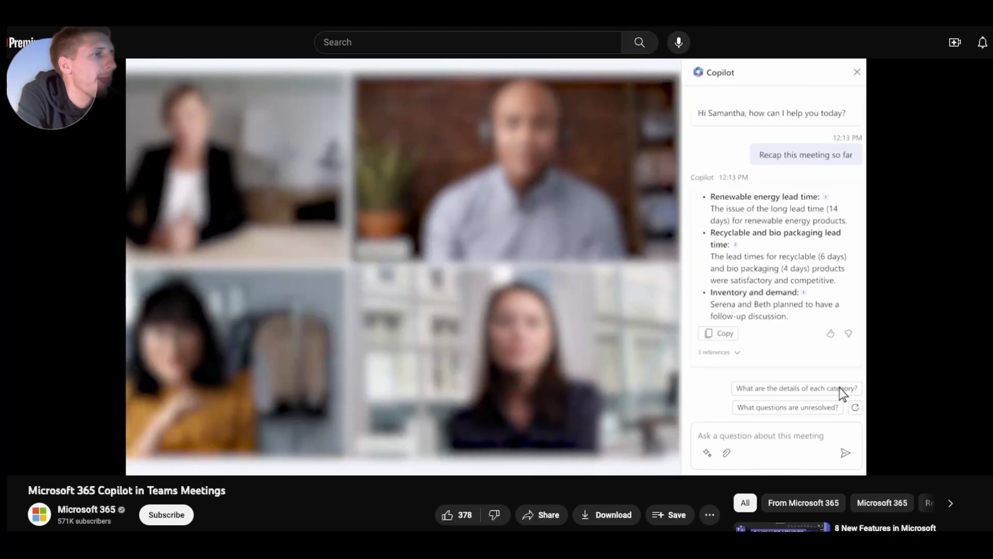
{"action": "type", "text": "How does the g"}
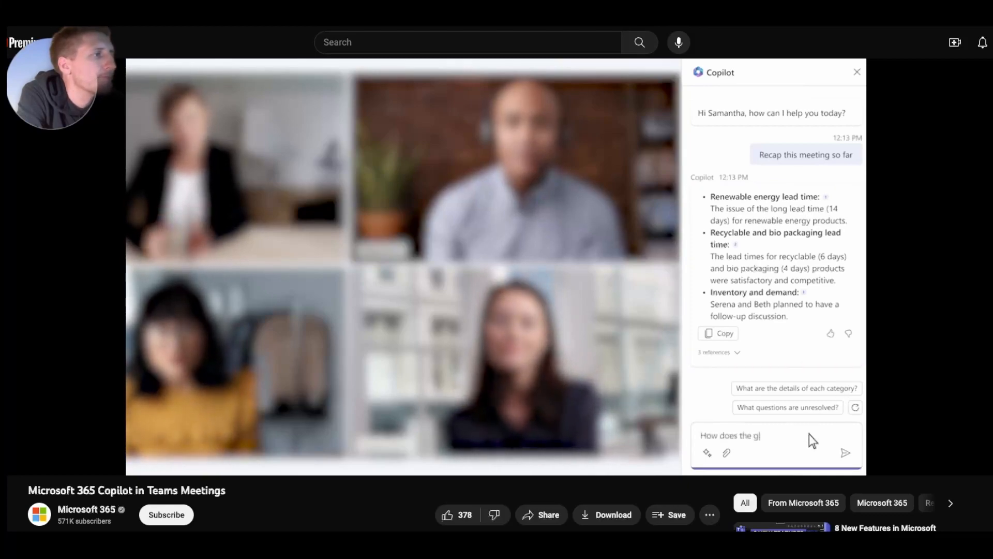
{"action": "left_click", "coordinate": [845, 453]}
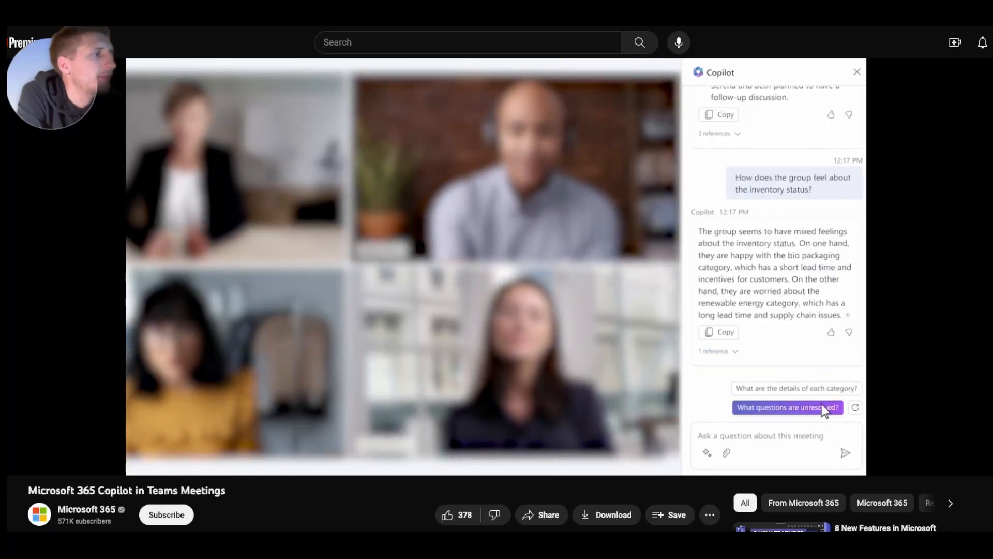
{"action": "left_click", "coordinate": [787, 407]}
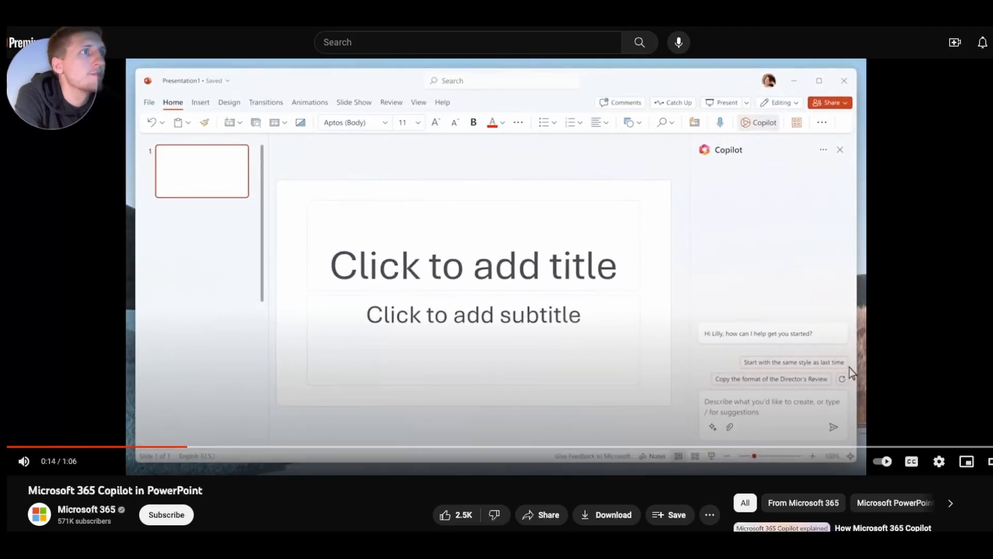
Step: Ask Copilot to build a deck from VanArsdel_Proposal, then add a sustainable-materials cost-benefits slide
{"action": "type", "text": "Create a presentation based on @"}
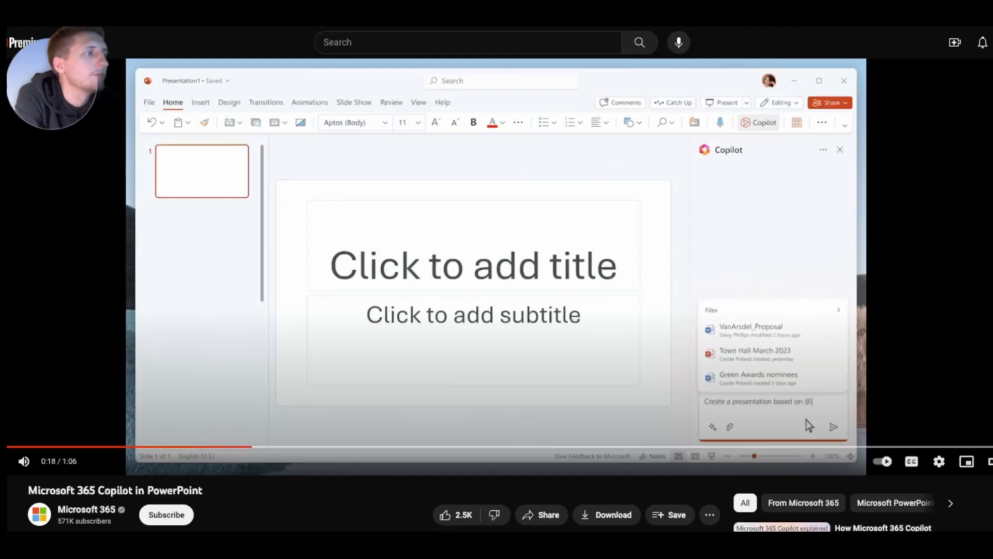
{"action": "left_click", "coordinate": [751, 328]}
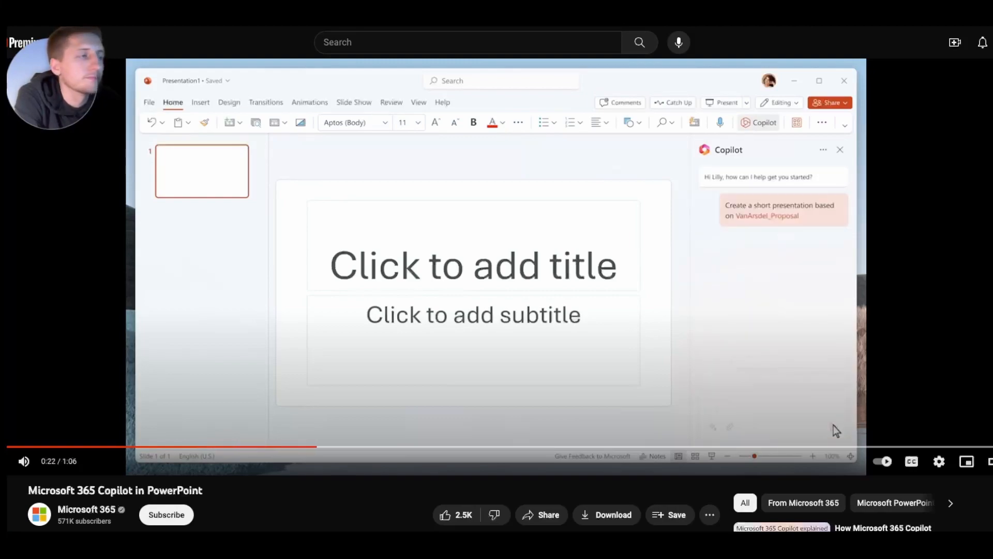
{"action": "left_click", "coordinate": [779, 209]}
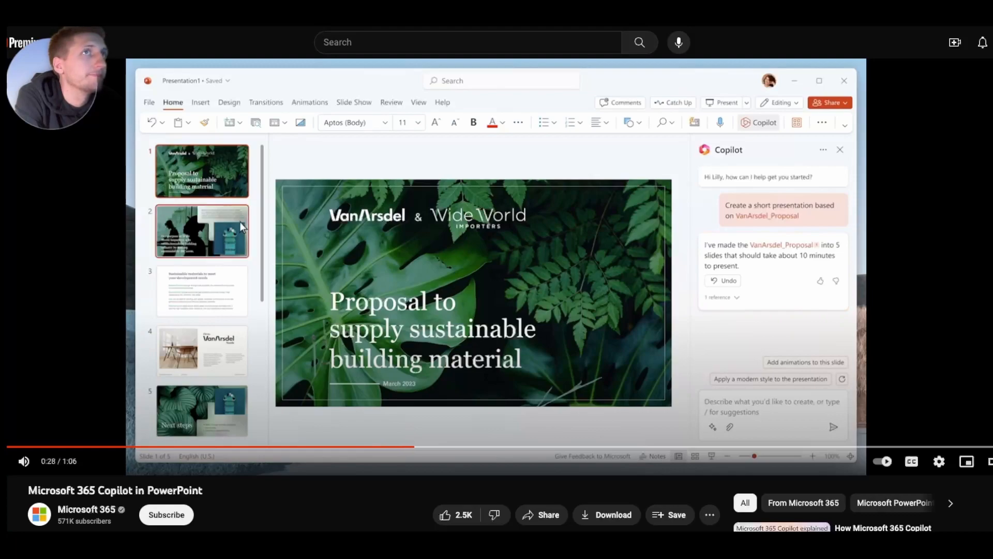
{"action": "left_click", "coordinate": [201, 230]}
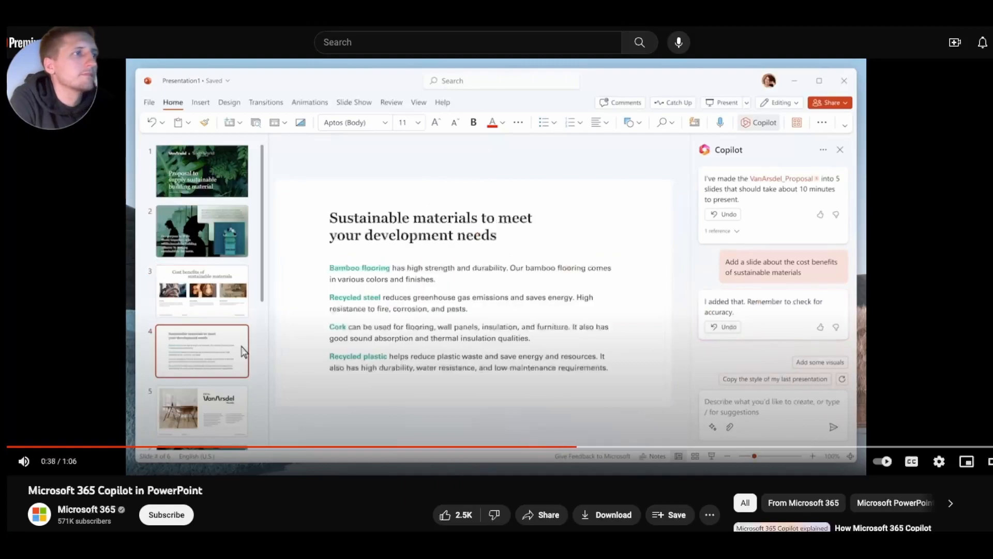
{"action": "mouse_move", "coordinate": [307, 361]}
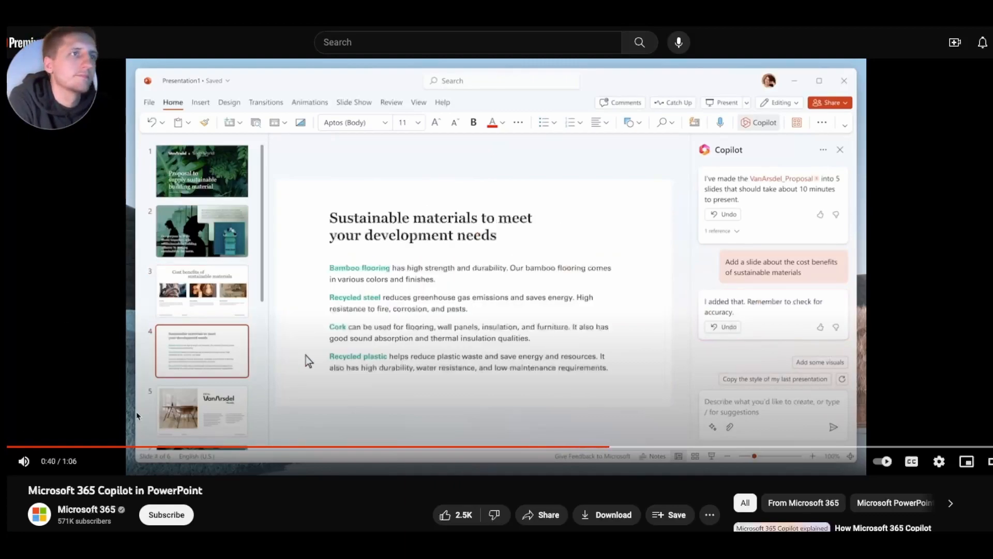
Step: Make the materials slide visual with text moved to notes, then view the 'Fit to VanArsdel Needs' and 'Next steps' slides
{"action": "type", "text": "Make this slide more visual and move the text to the"}
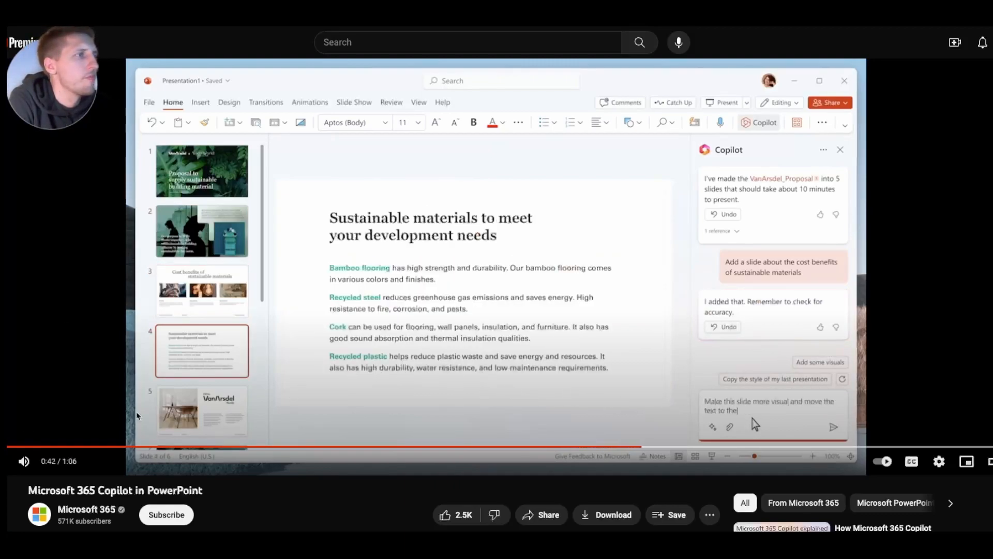
{"action": "left_click", "coordinate": [834, 426]}
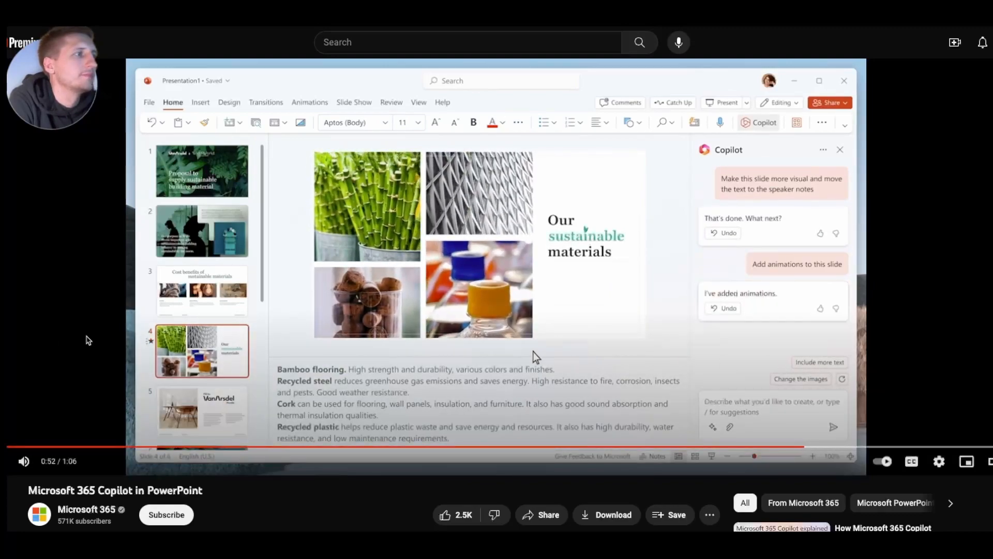
{"action": "scroll", "scroll_direction": "down", "scroll_amount": 3}
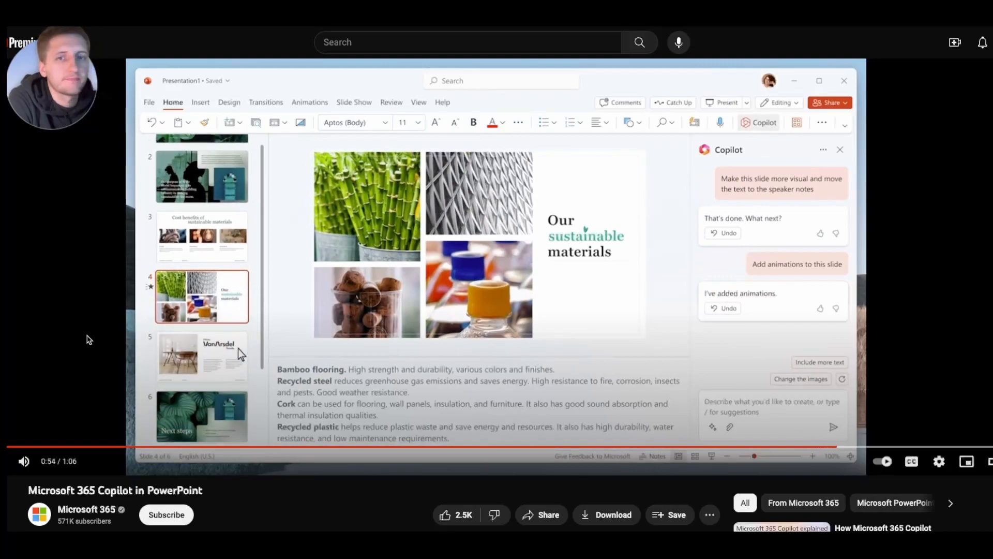
{"action": "left_click", "coordinate": [201, 356]}
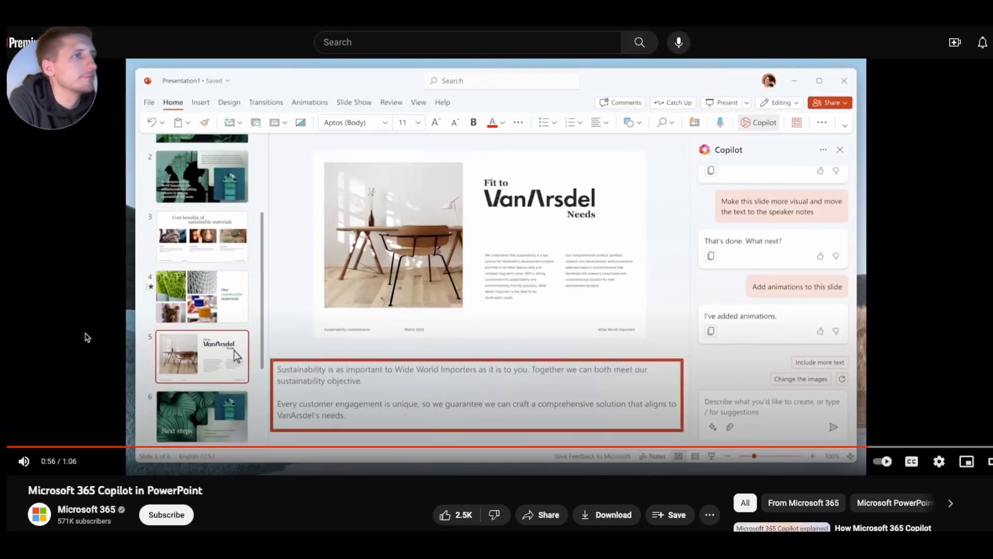
{"action": "left_click", "coordinate": [201, 415]}
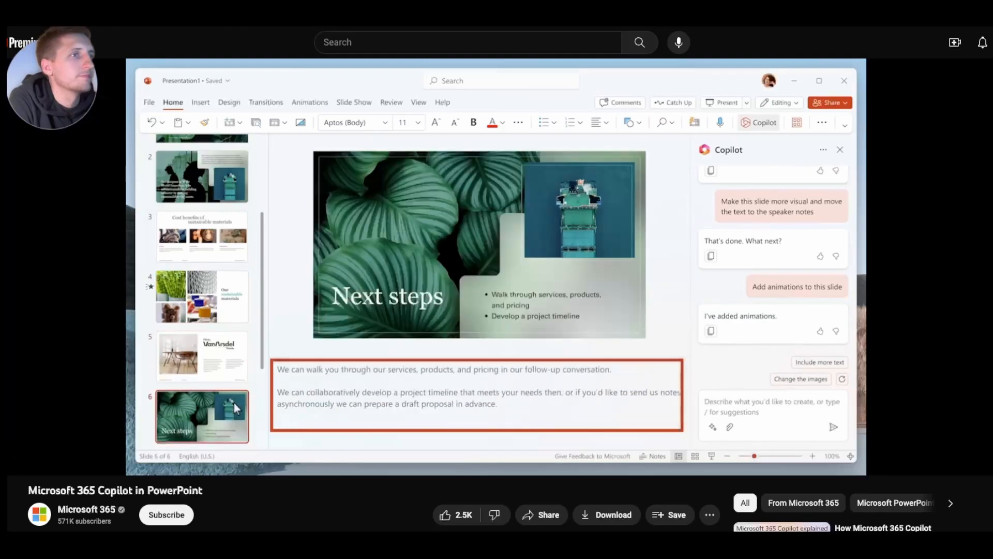